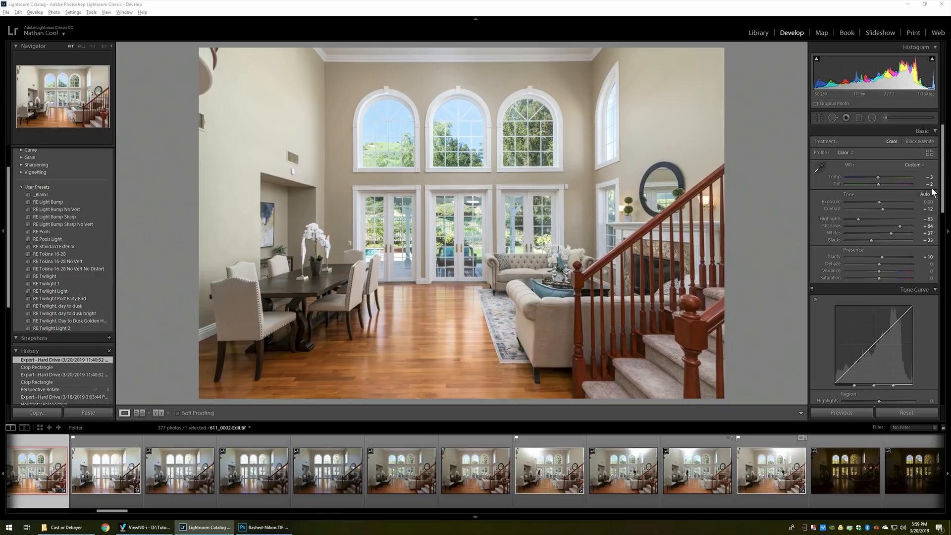
Step: Bring the ViewNX-i window showing flashed-lightroom.jpg in front of the Lightroom catalog
{"action": "left_click", "coordinate": [146, 526]}
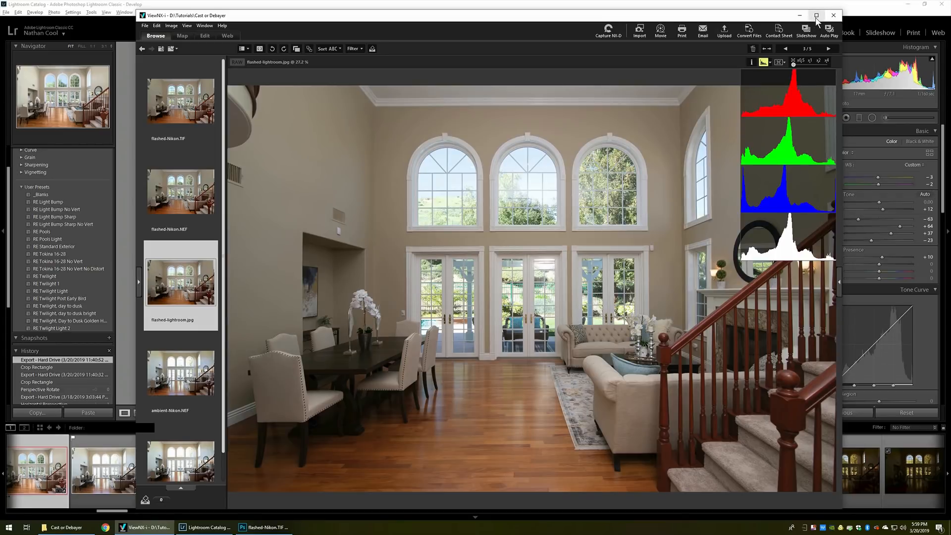
Step: Maximize ViewNX-i and display the flashed-Nikon.NEF raw file
{"action": "left_click", "coordinate": [816, 16]}
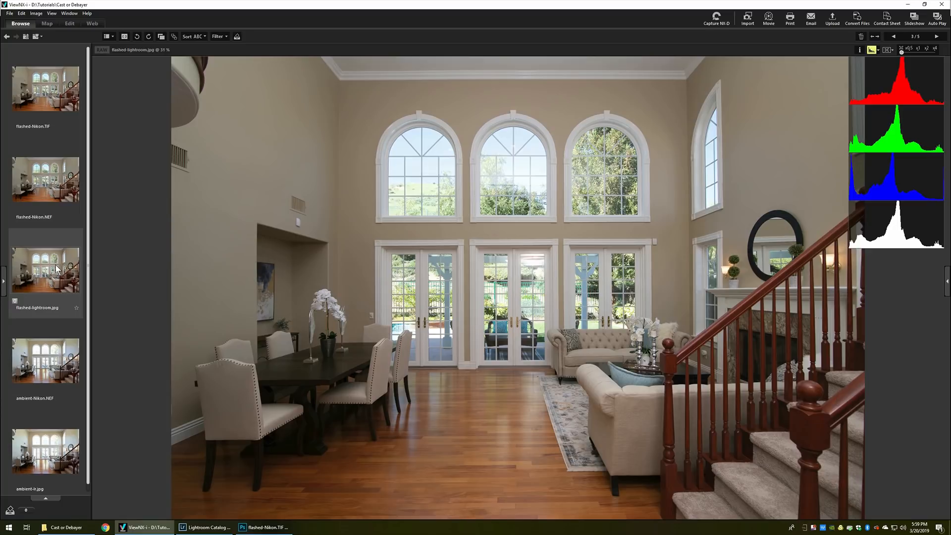
{"action": "left_click", "coordinate": [45, 179]}
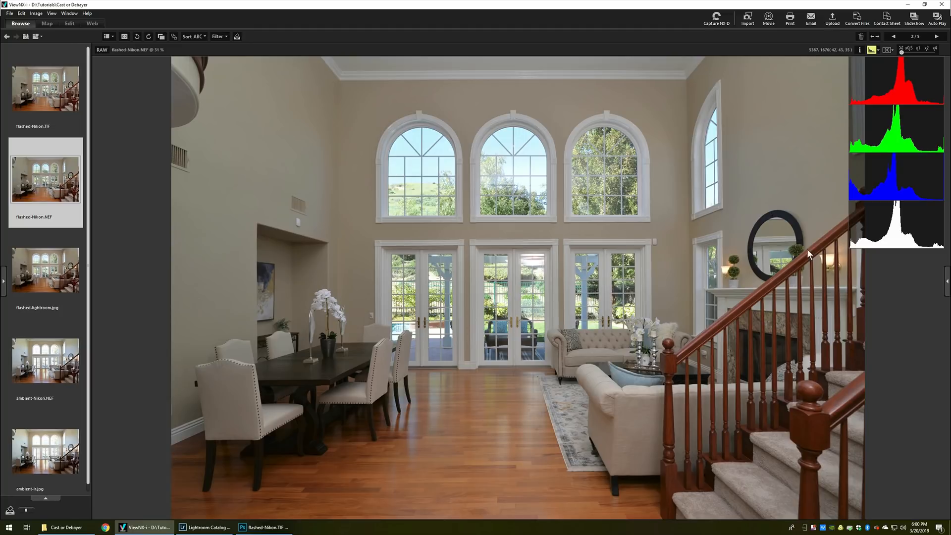
{"action": "mouse_move", "coordinate": [904, 249]}
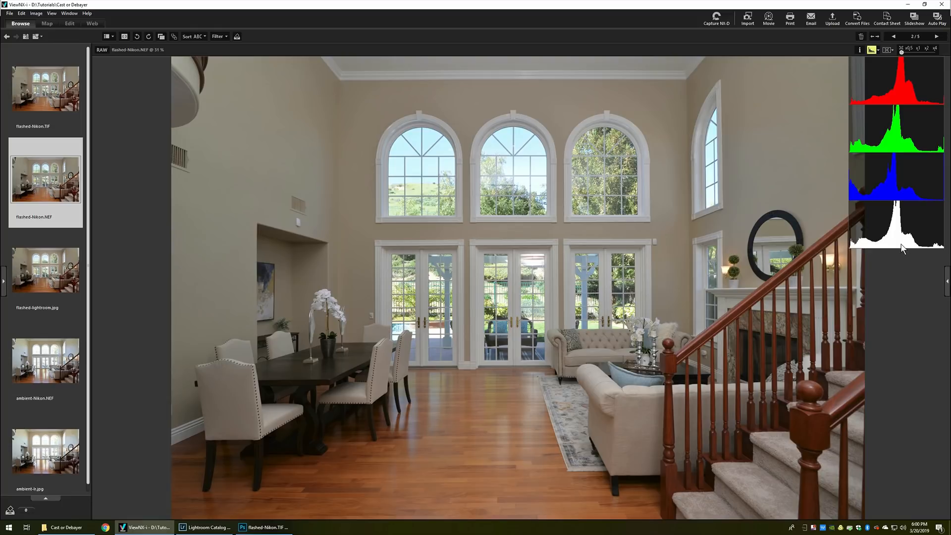
{"action": "mouse_move", "coordinate": [710, 222]}
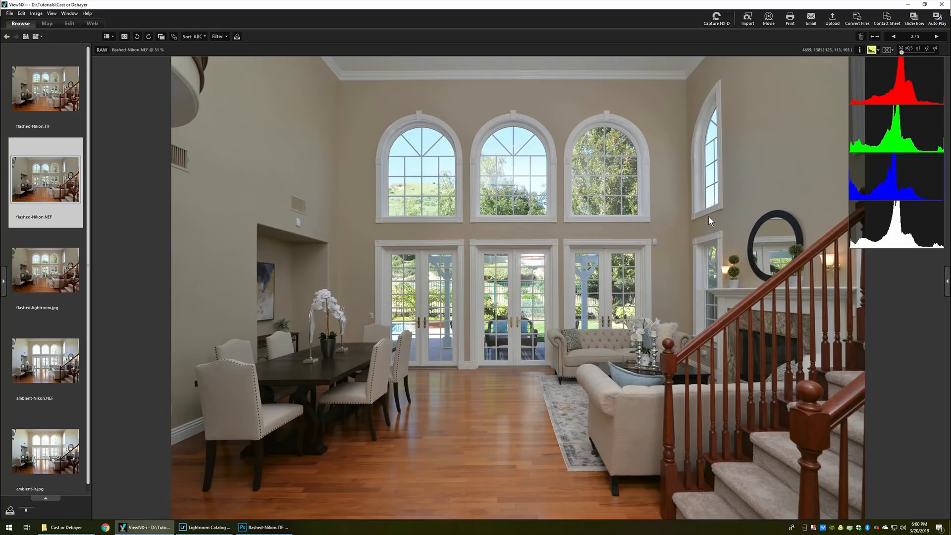
{"action": "mouse_move", "coordinate": [159, 117]}
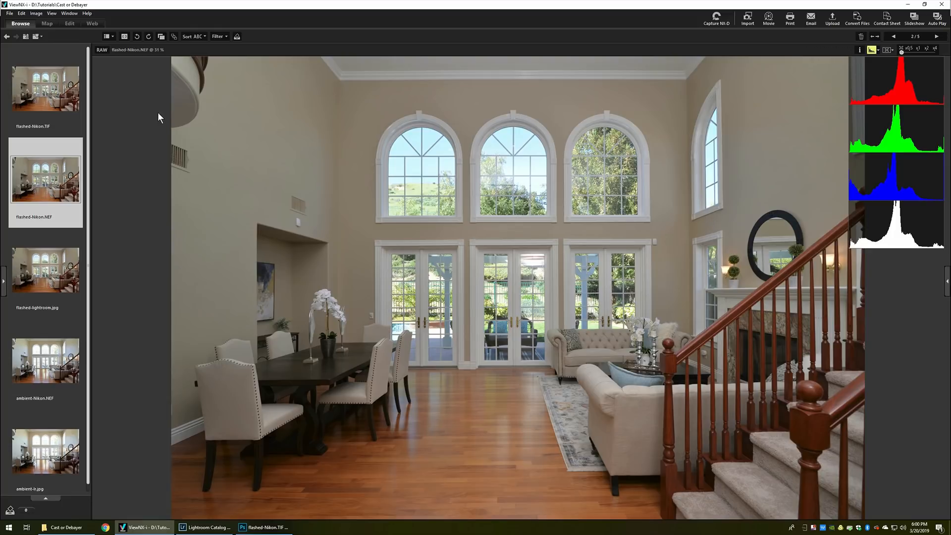
{"action": "mouse_move", "coordinate": [121, 275]}
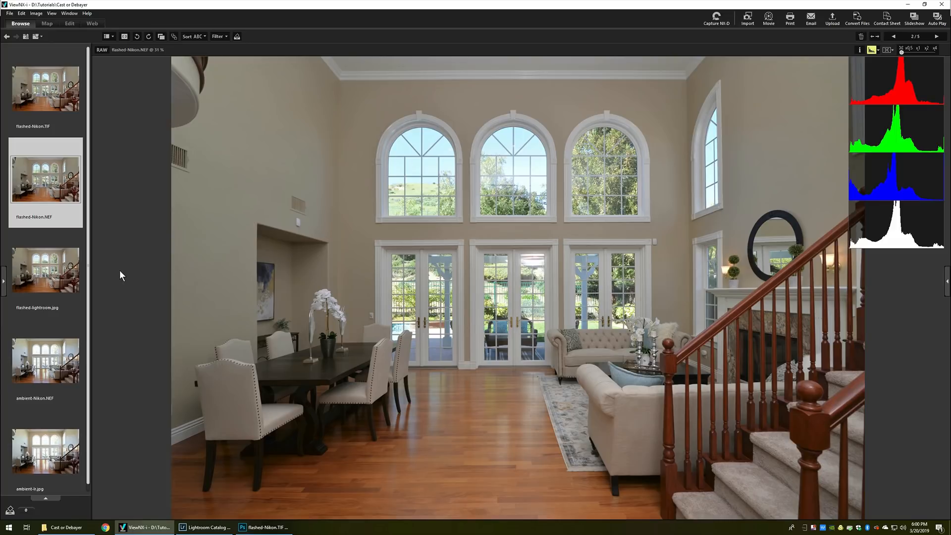
{"action": "mouse_move", "coordinate": [51, 283]}
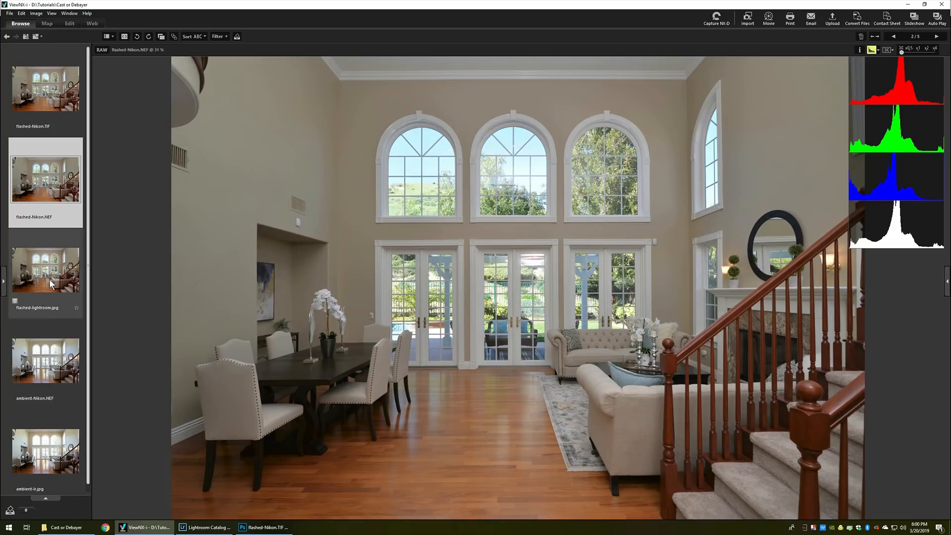
Step: Alternate between flashed-lightroom.jpg and flashed-Nikon.NEF histograms, ending on flashed-lightroom.jpg
{"action": "left_click", "coordinate": [45, 270]}
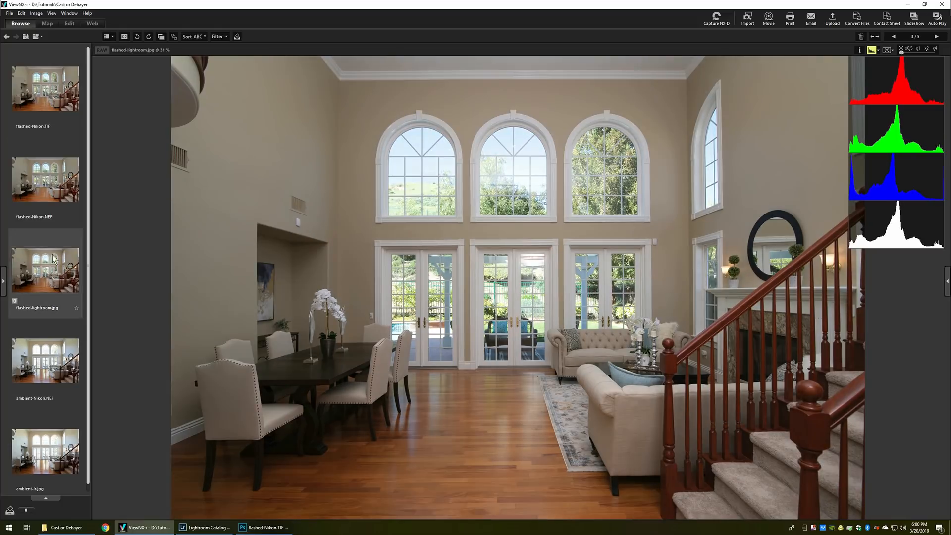
{"action": "mouse_move", "coordinate": [53, 240]}
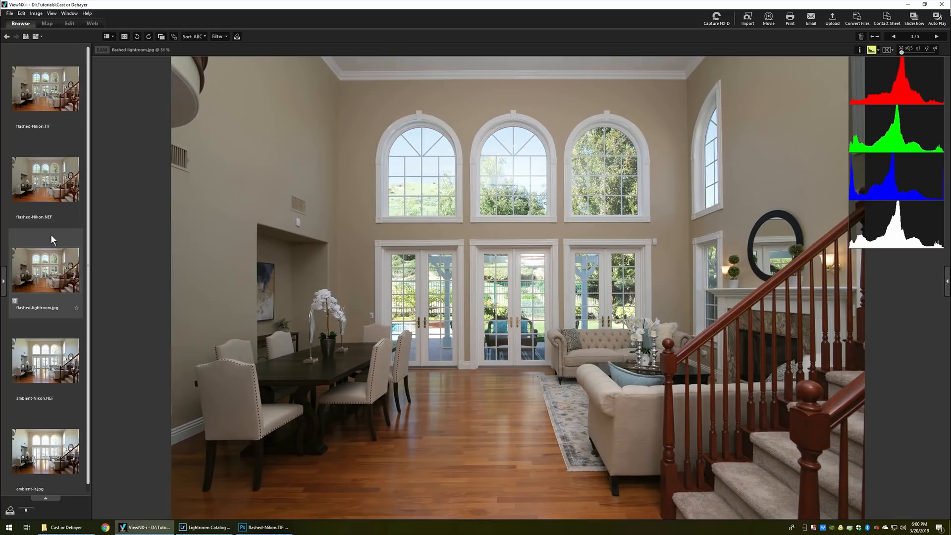
{"action": "left_click", "coordinate": [45, 179]}
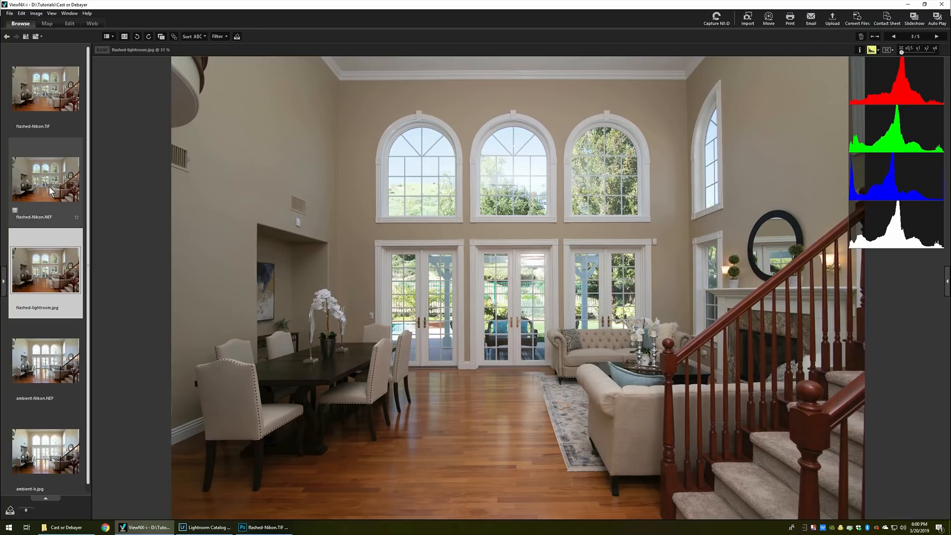
{"action": "left_click", "coordinate": [45, 176]}
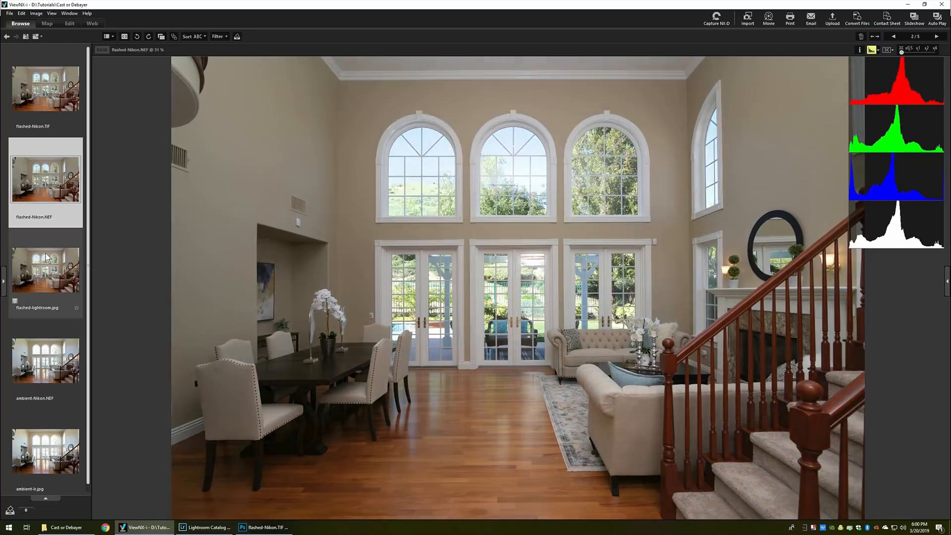
{"action": "left_click", "coordinate": [45, 269]}
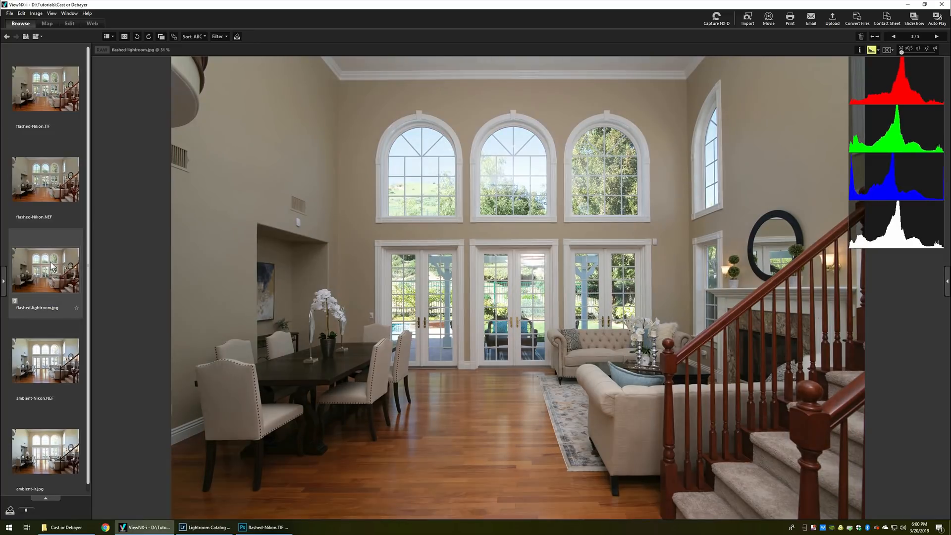
{"action": "left_click", "coordinate": [46, 179]}
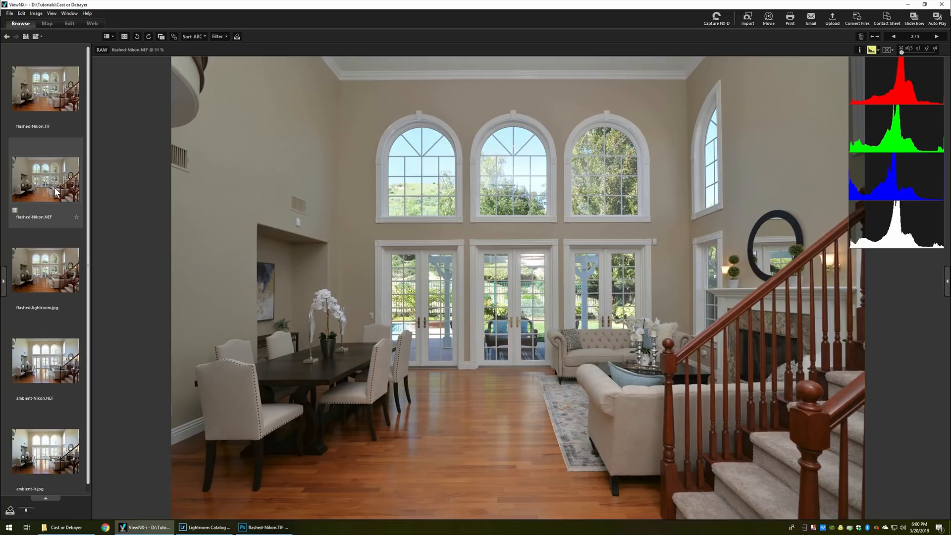
{"action": "left_click", "coordinate": [46, 270]}
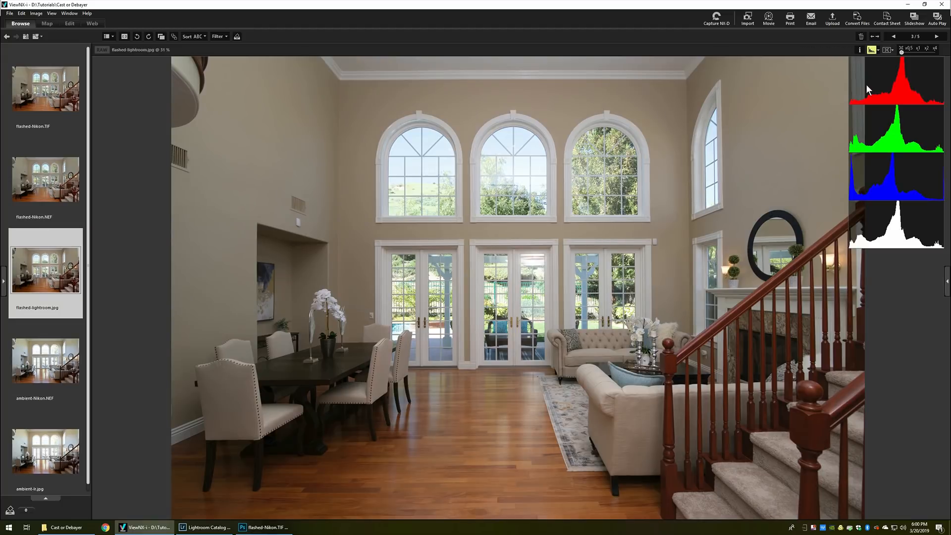
{"action": "mouse_move", "coordinate": [902, 140]}
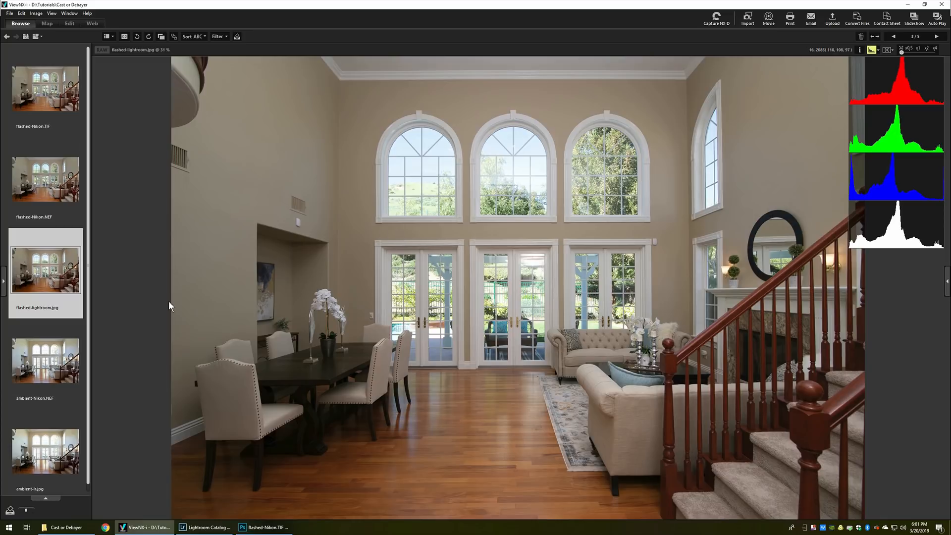
{"action": "mouse_move", "coordinate": [167, 298]}
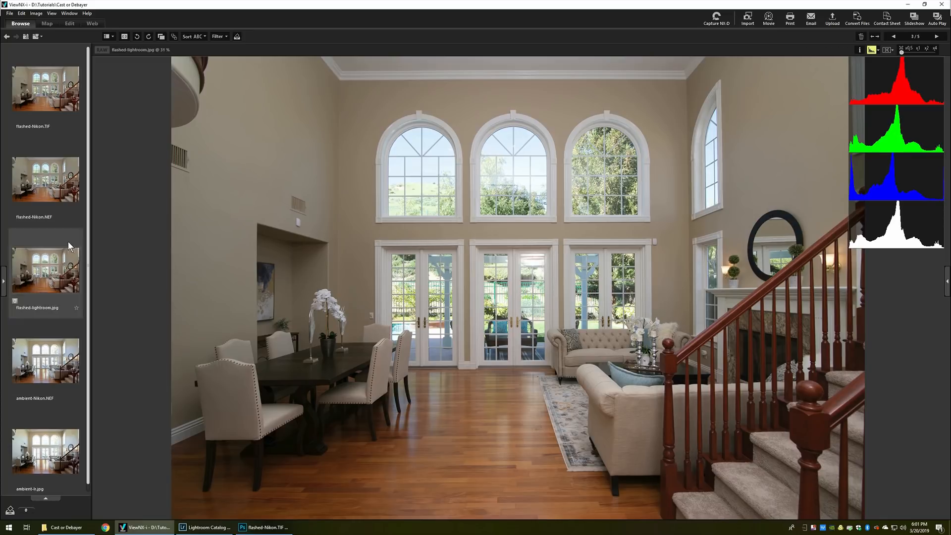
{"action": "left_click", "coordinate": [45, 179]}
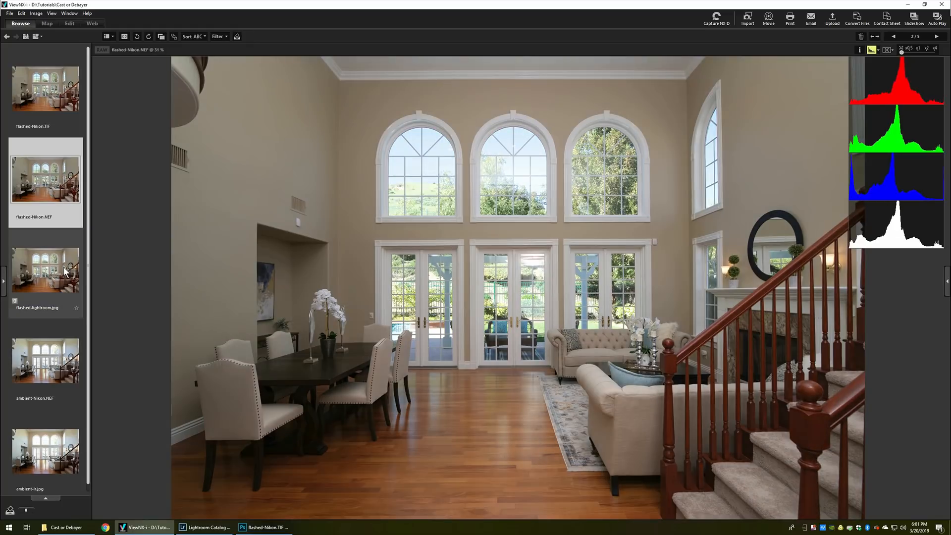
{"action": "left_click", "coordinate": [45, 270]}
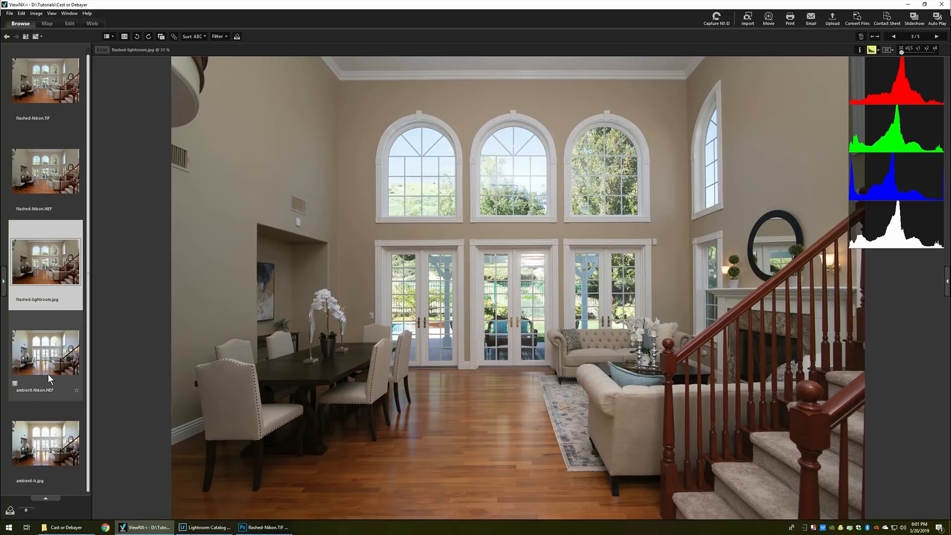
Step: Alternate between ambient-Nikon.NEF and ambient-lr.jpg histograms, ending on ambient-lr.jpg
{"action": "left_click", "coordinate": [46, 352]}
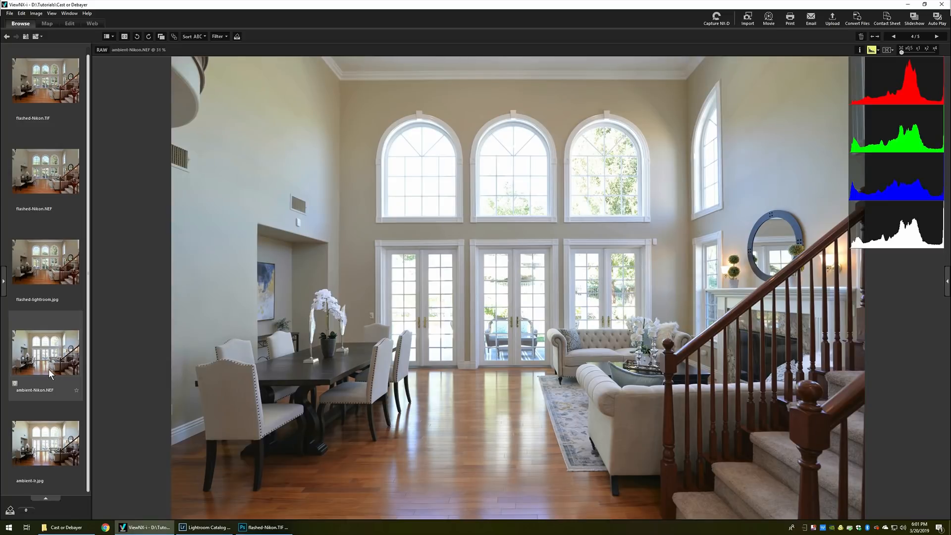
{"action": "left_click", "coordinate": [46, 443]}
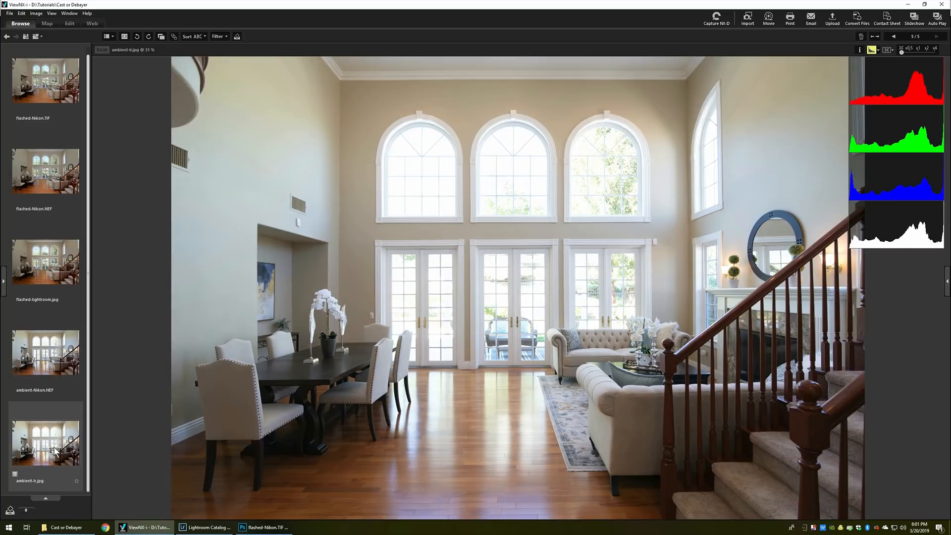
{"action": "left_click", "coordinate": [46, 353]}
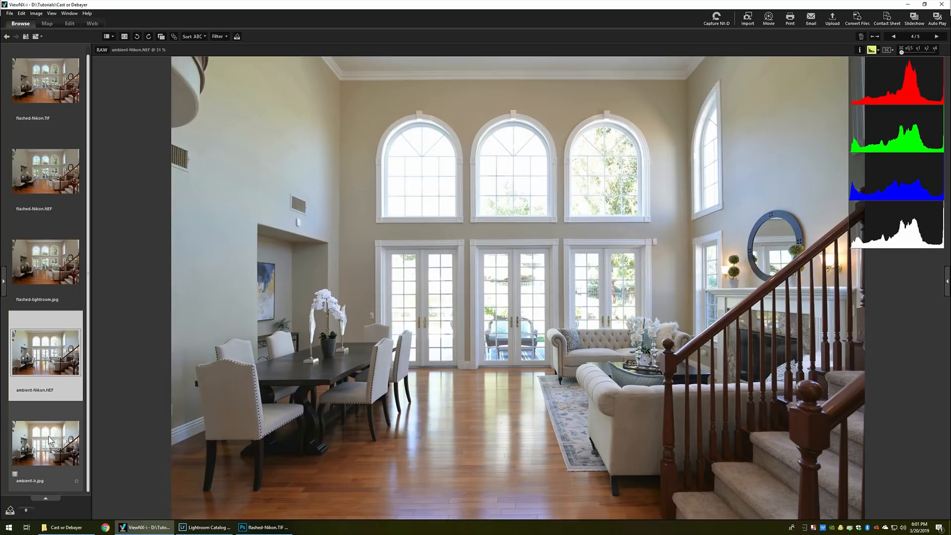
{"action": "left_click", "coordinate": [46, 442]}
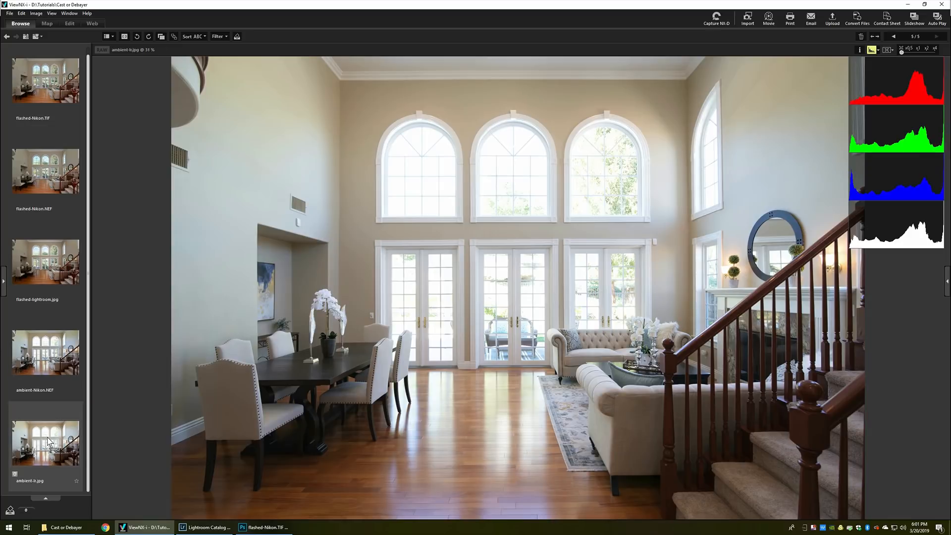
{"action": "mouse_move", "coordinate": [48, 439]}
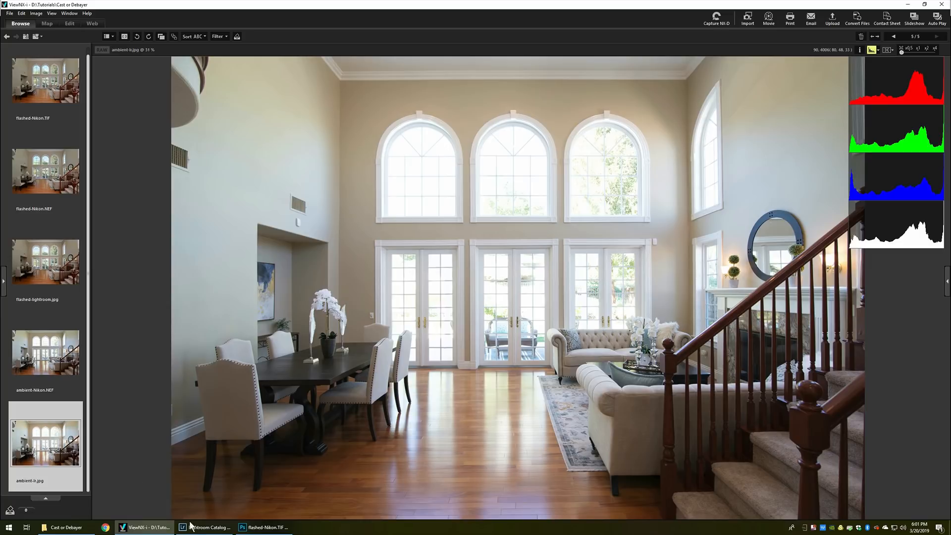
Step: Visit Lightroom briefly, then bring up flashed-Nikon.TIF in Photoshop
{"action": "left_click", "coordinate": [206, 526]}
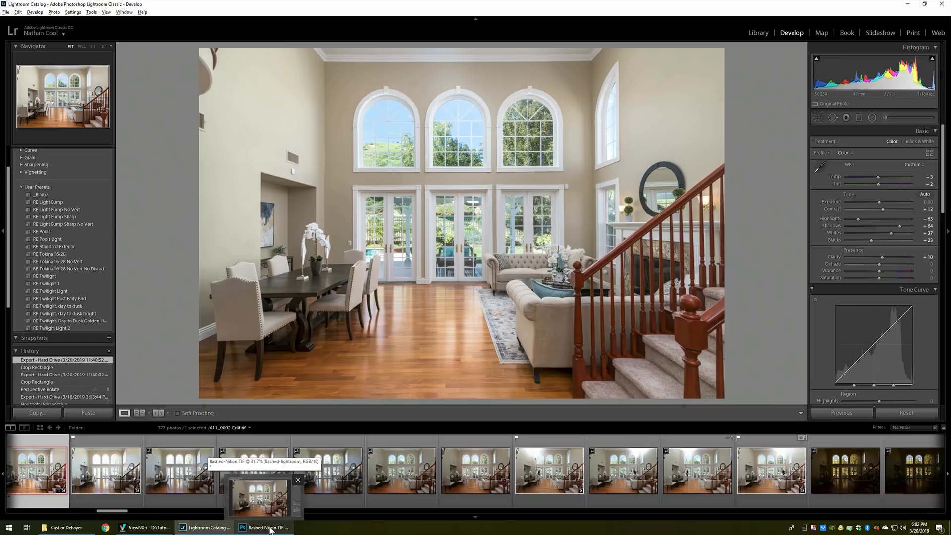
{"action": "left_click", "coordinate": [265, 526]}
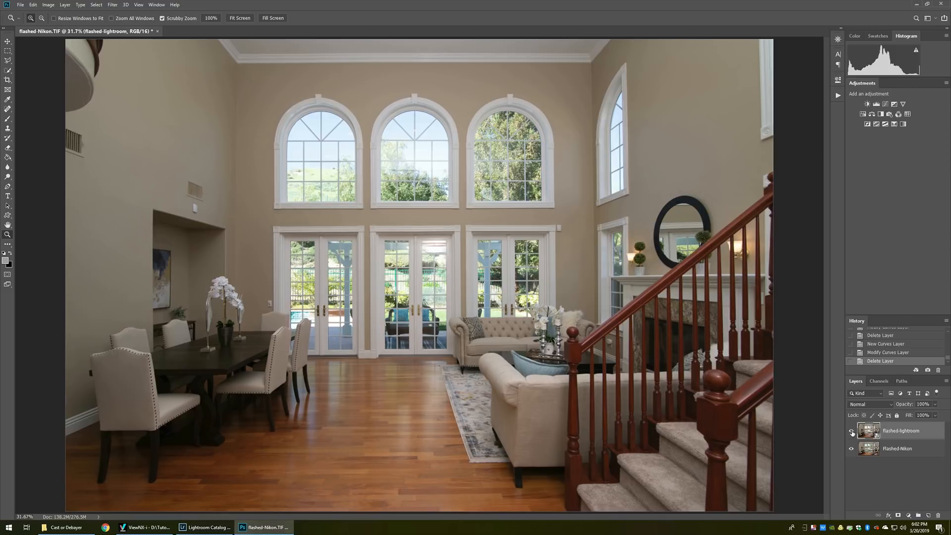
Step: Toggle the flashed-lightroom layer's visibility to compare it with flashed-Nikon, leaving it shown
{"action": "left_click", "coordinate": [851, 431]}
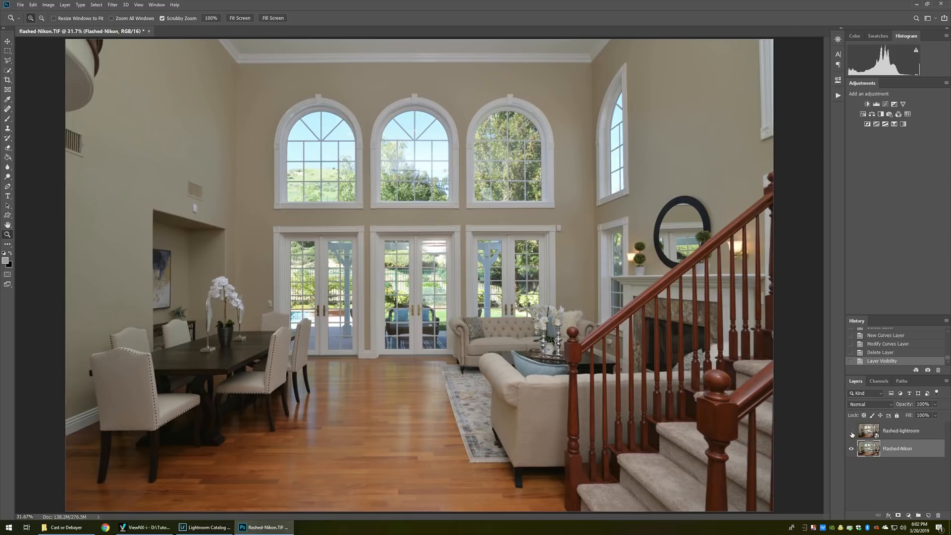
{"action": "left_click", "coordinate": [851, 431]}
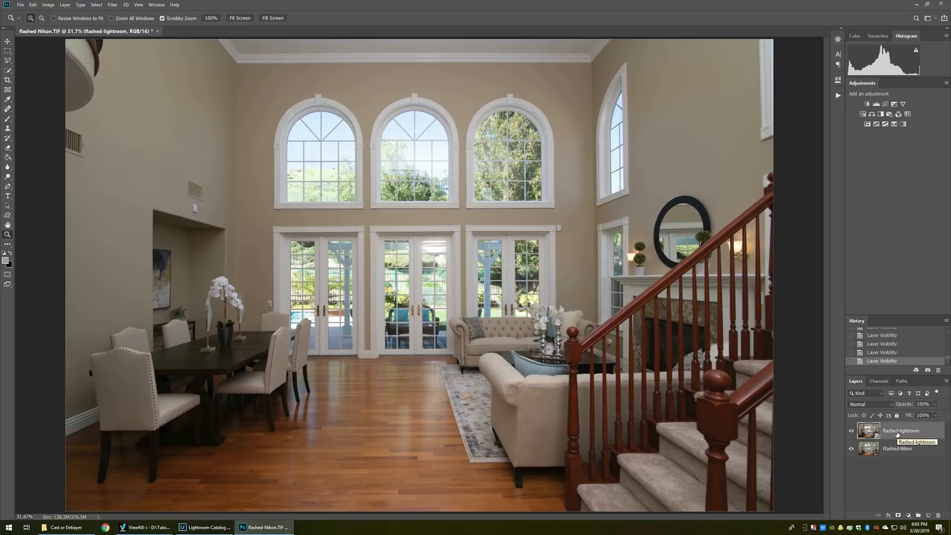
{"action": "left_click", "coordinate": [865, 104]}
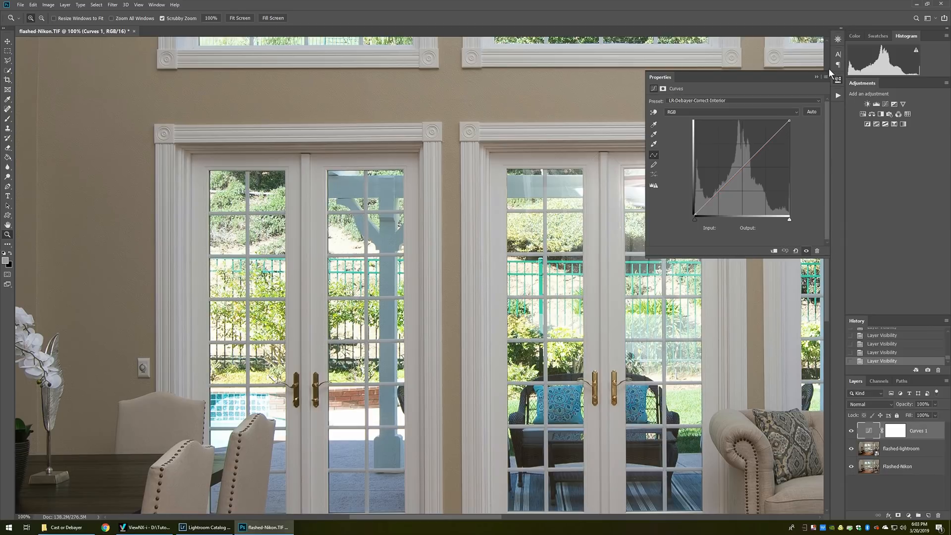
{"action": "left_click", "coordinate": [817, 78]}
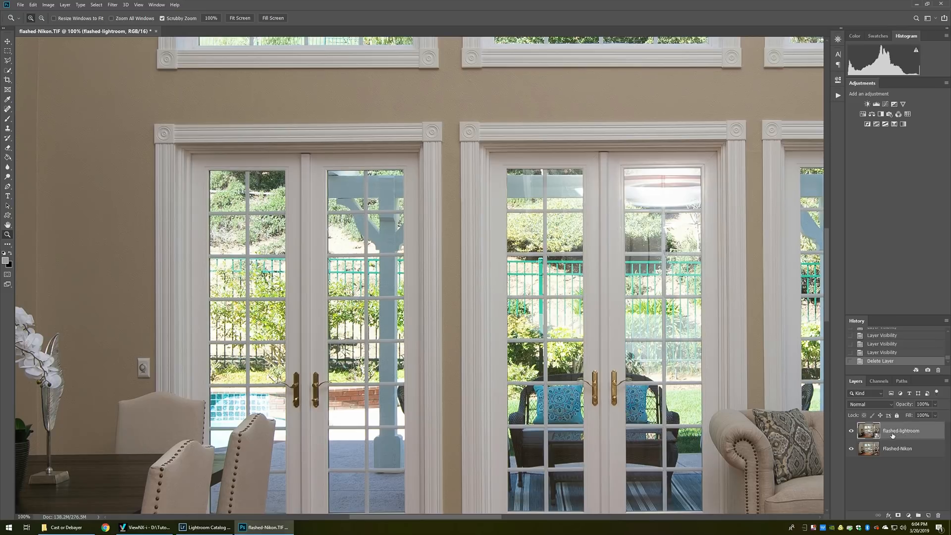
Step: Add a layer named gray filled with 50% gray, in Difference blend mode
{"action": "left_click", "coordinate": [65, 4]}
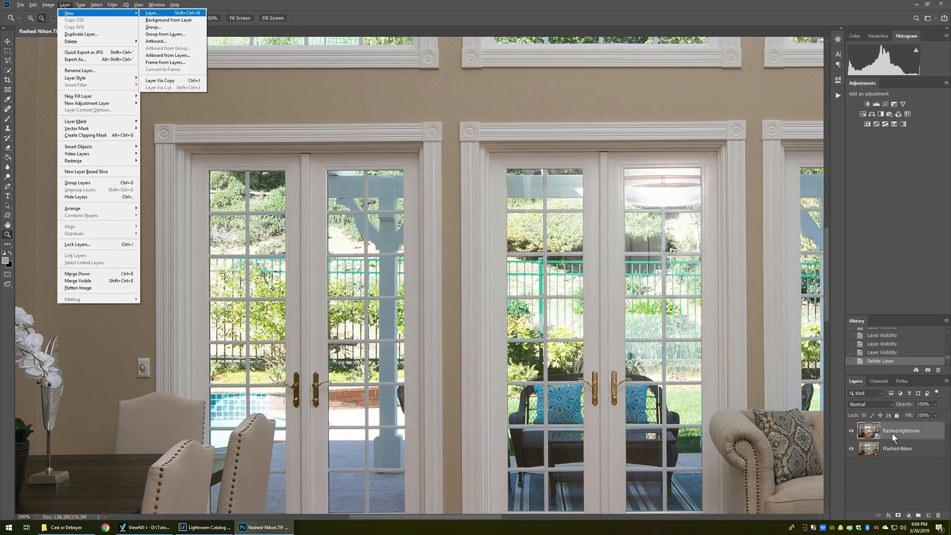
{"action": "left_click", "coordinate": [151, 13]}
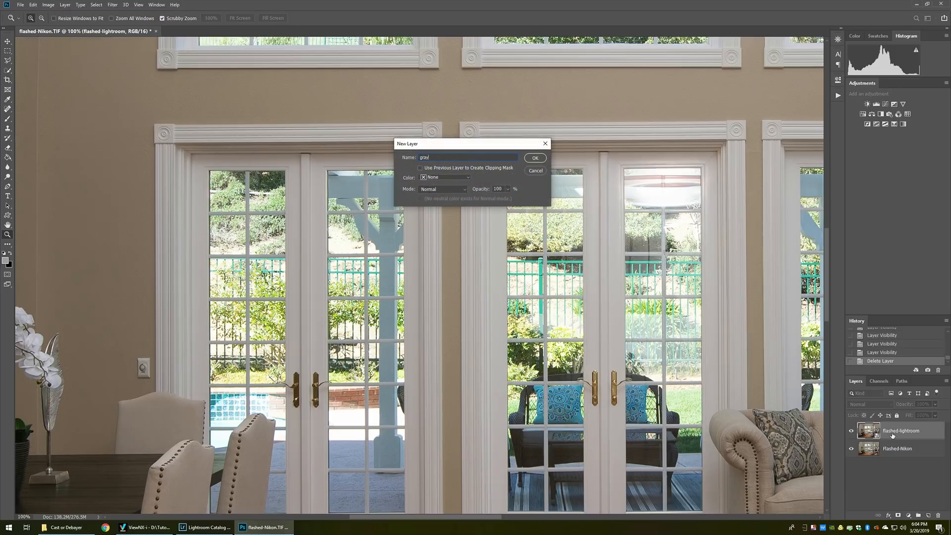
{"action": "left_click", "coordinate": [33, 5]}
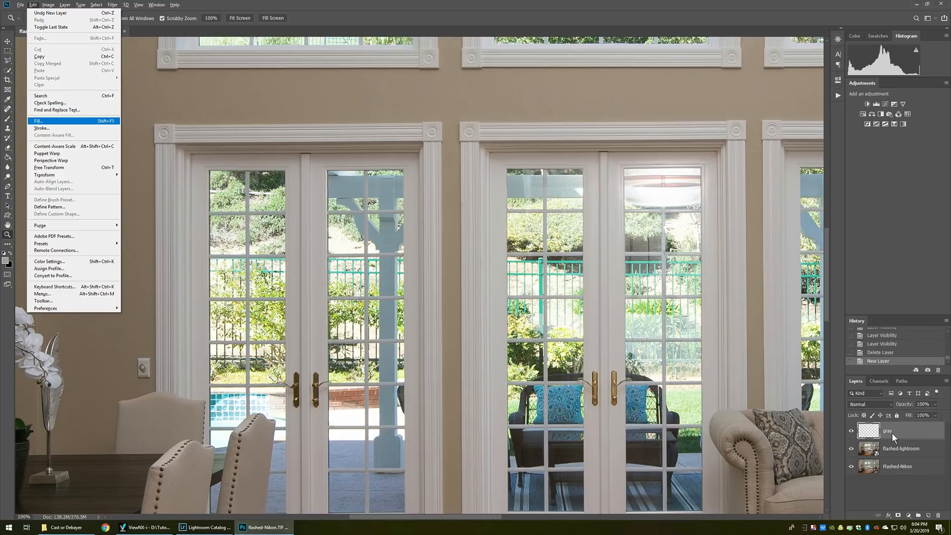
{"action": "left_click", "coordinate": [41, 120]}
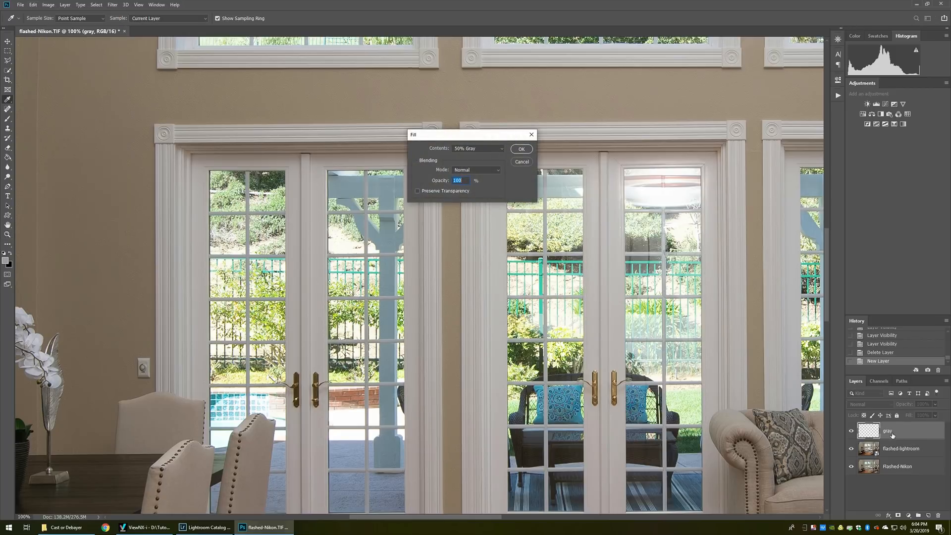
{"action": "left_click", "coordinate": [521, 149]}
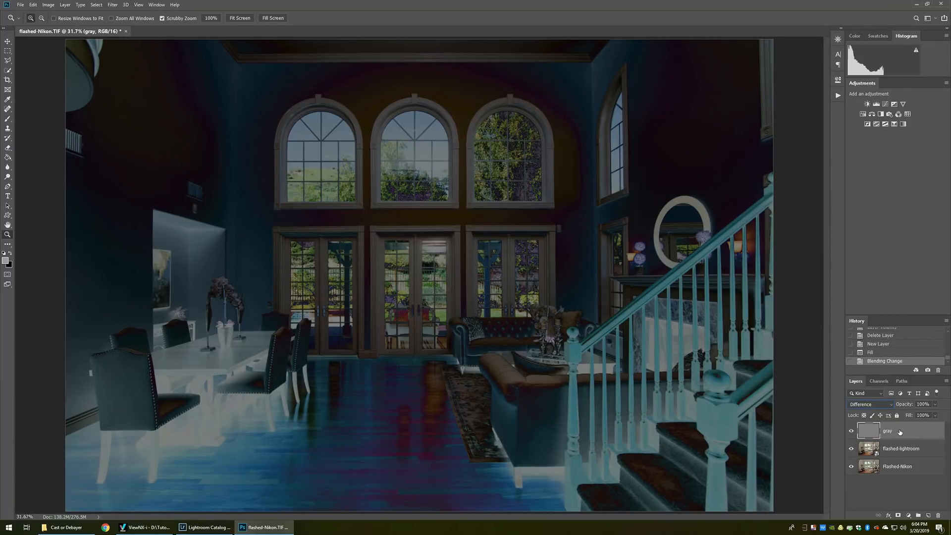
Step: Add a Threshold adjustment layer, lowering the threshold so differences show black
{"action": "left_click", "coordinate": [65, 5]}
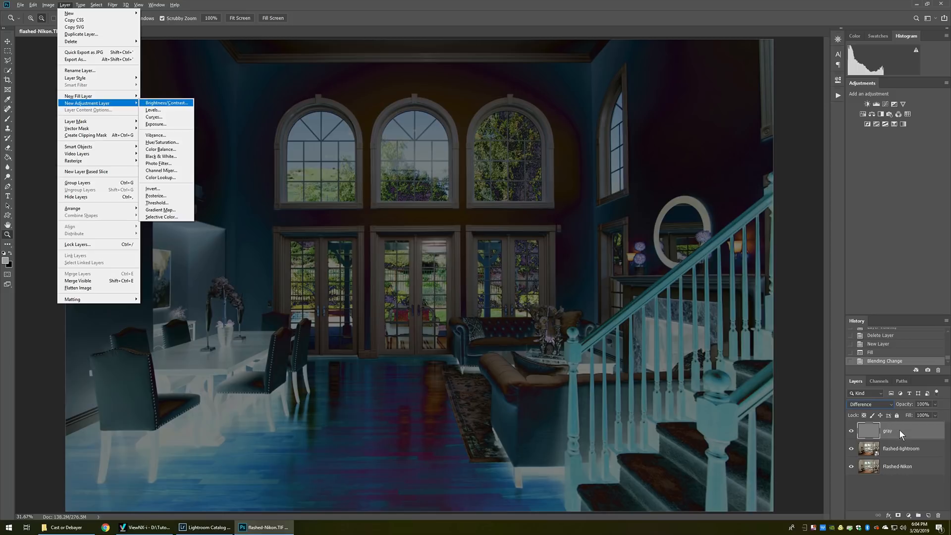
{"action": "mouse_move", "coordinate": [326, 321]}
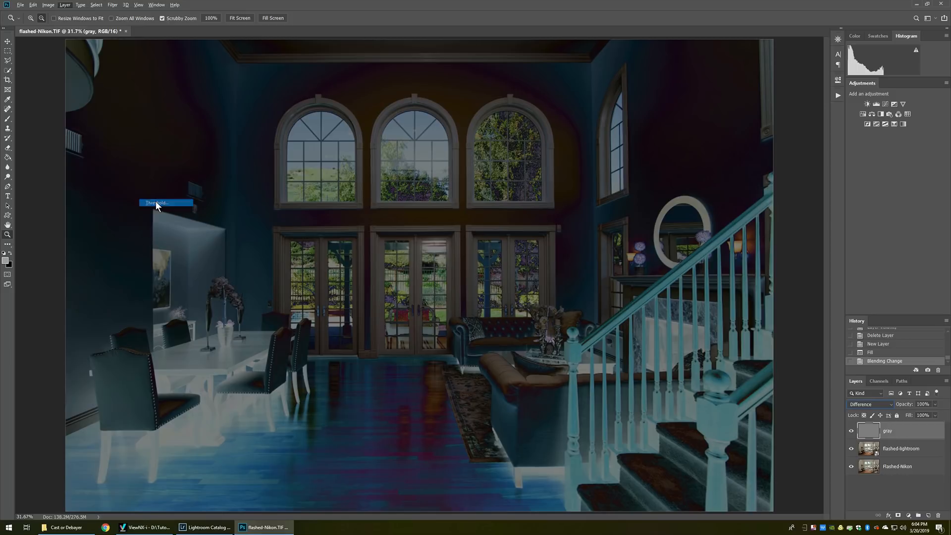
{"action": "left_click", "coordinate": [165, 203]}
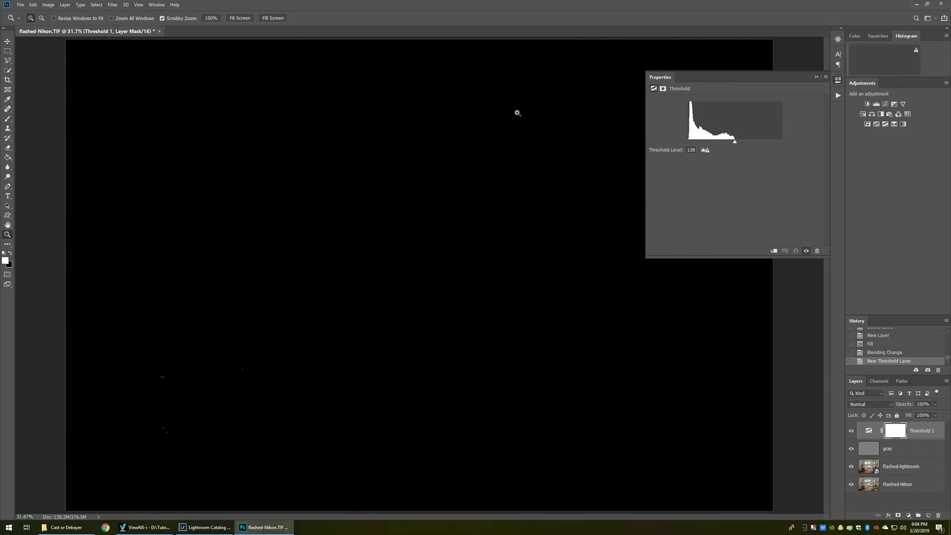
{"action": "left_click_drag", "start_coordinate": [733, 140], "coordinate": [705, 141]}
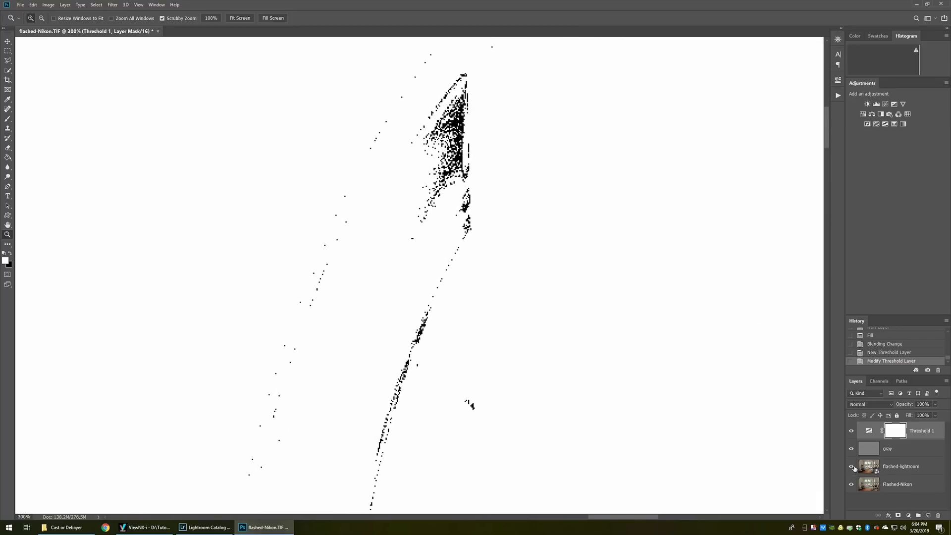
{"action": "mouse_move", "coordinate": [851, 466]}
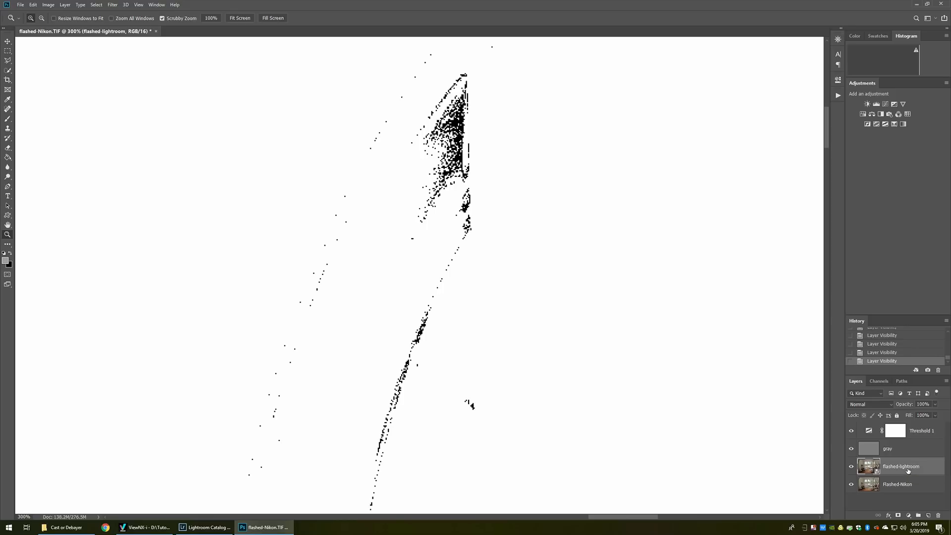
{"action": "left_click", "coordinate": [64, 5]}
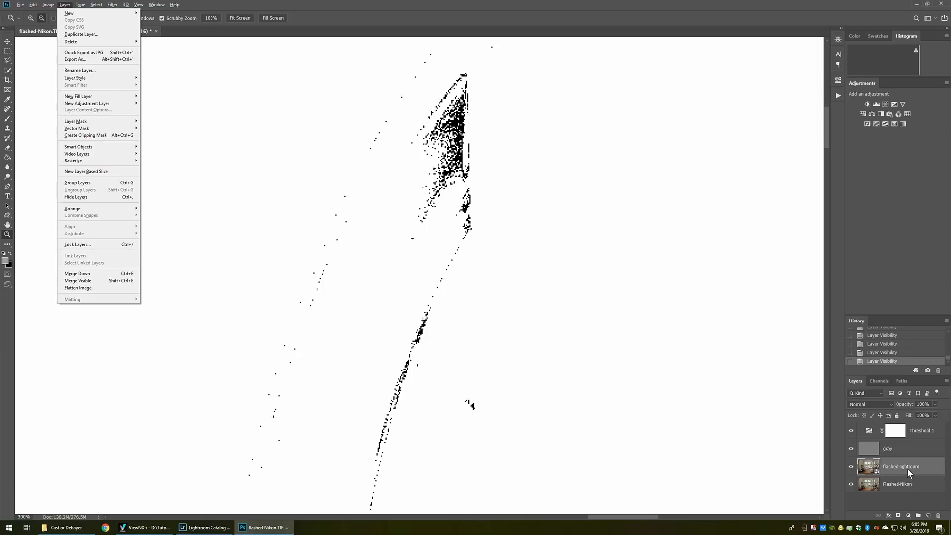
{"action": "mouse_move", "coordinate": [87, 103]}
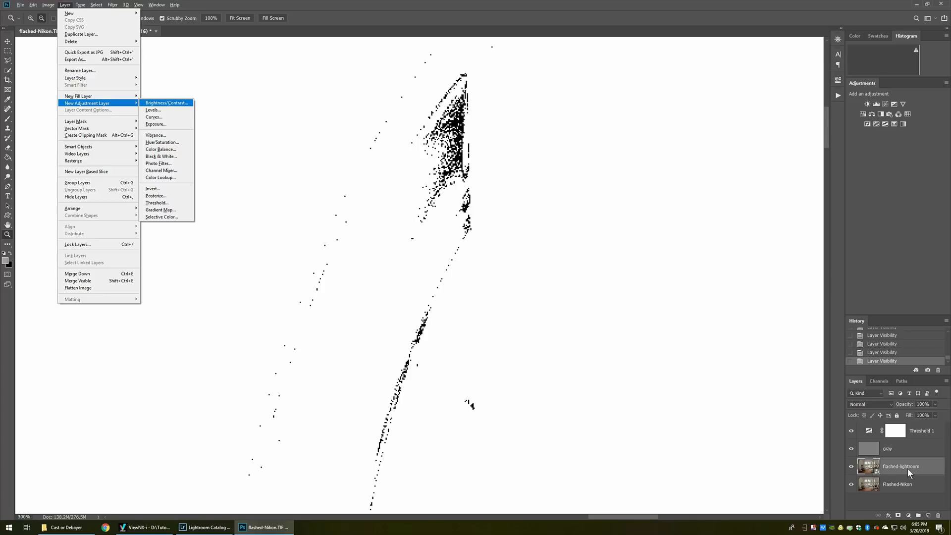
Step: Add a Curves 1 adjustment layer and pick its gray-point eyedropper to sample the image
{"action": "left_click", "coordinate": [153, 116]}
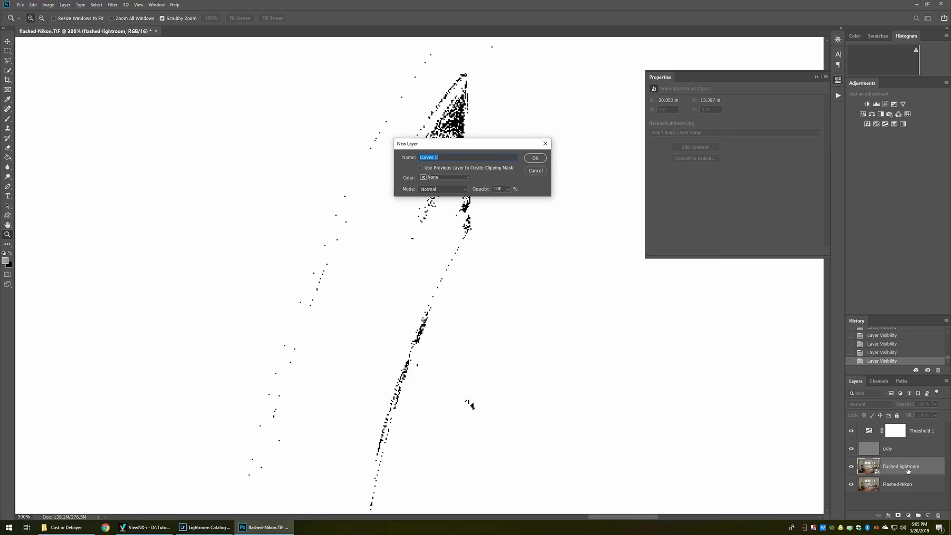
{"action": "left_click", "coordinate": [535, 157]}
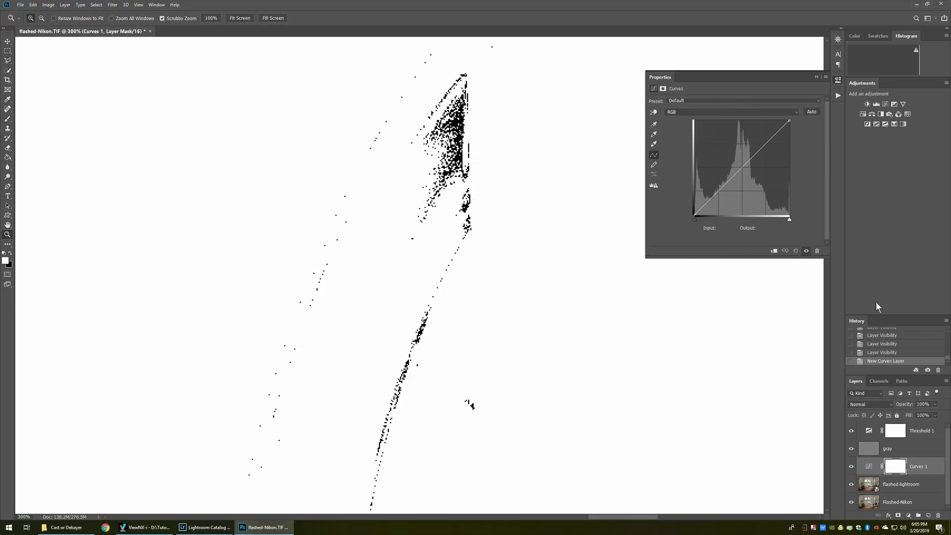
{"action": "mouse_move", "coordinate": [653, 134]}
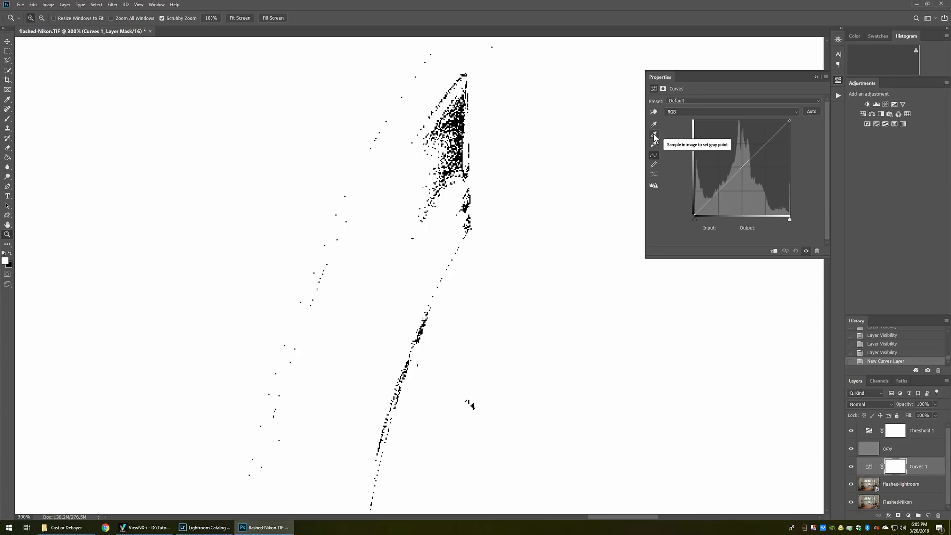
{"action": "left_click", "coordinate": [654, 135]}
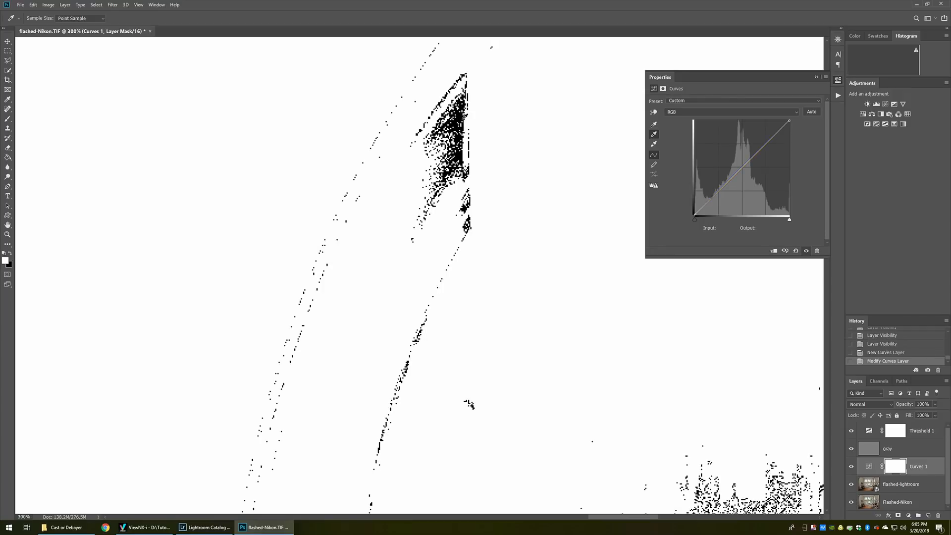
{"action": "mouse_move", "coordinate": [601, 138]}
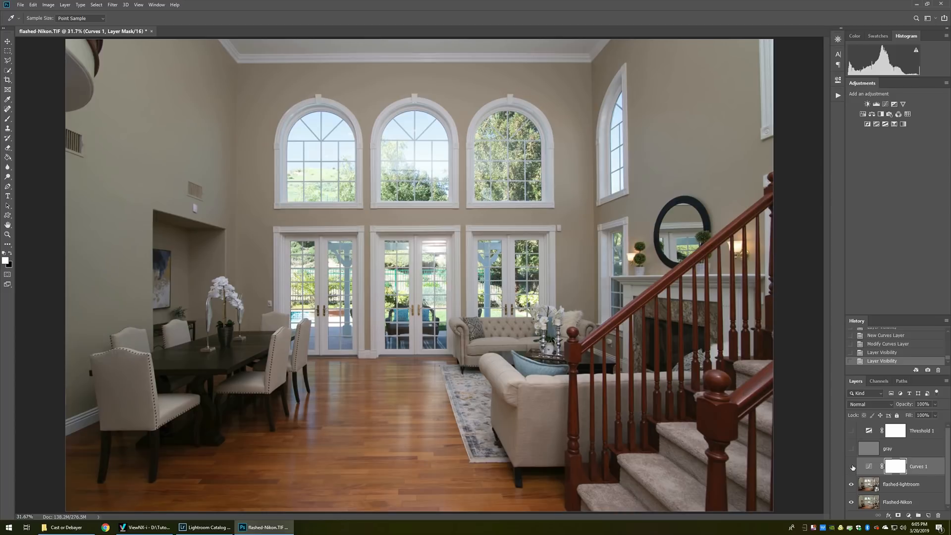
Step: Alt-click between Curves 1 and flashed-lightroom to create a clipping mask
{"action": "left_click", "coordinate": [851, 466]}
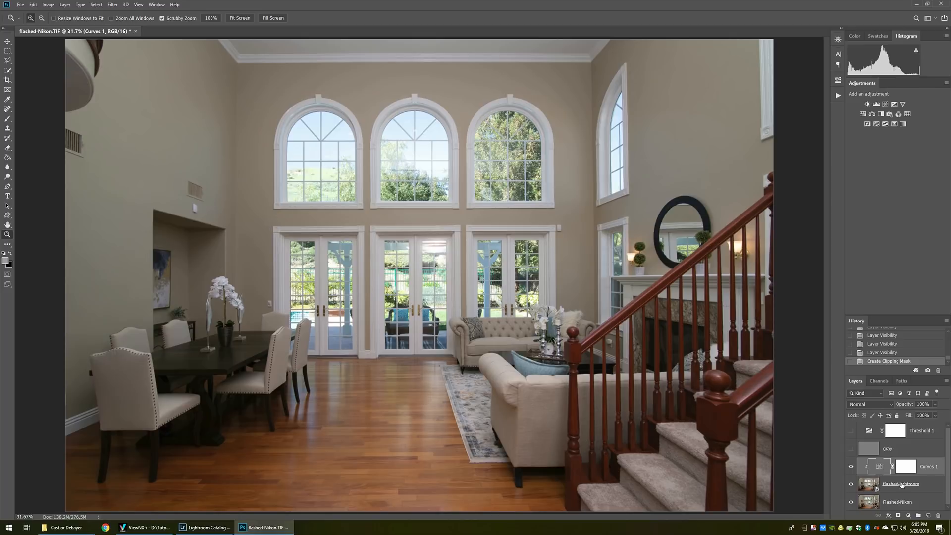
{"action": "mouse_move", "coordinate": [850, 486]}
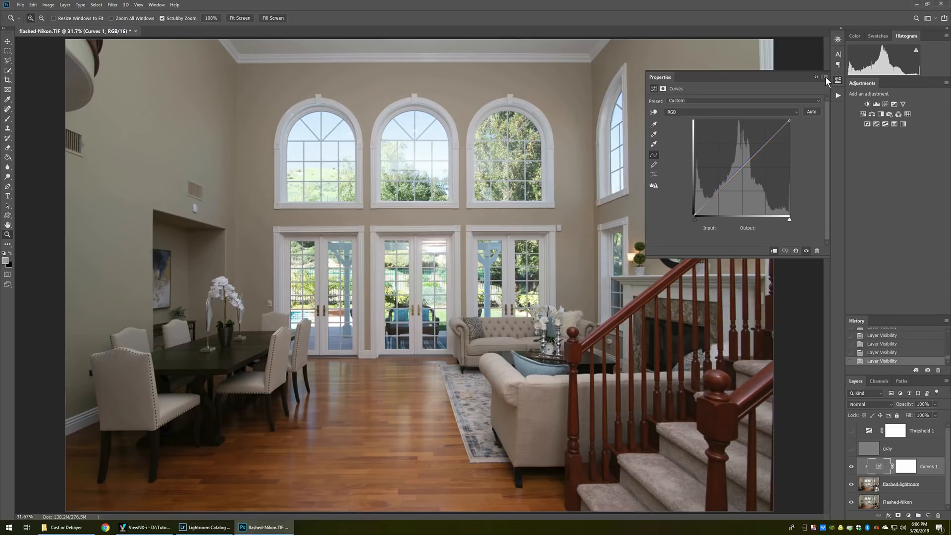
Step: Delete the threshold, gray and old Curves layers, leaving only the two flashed layers
{"action": "left_click", "coordinate": [825, 77]}
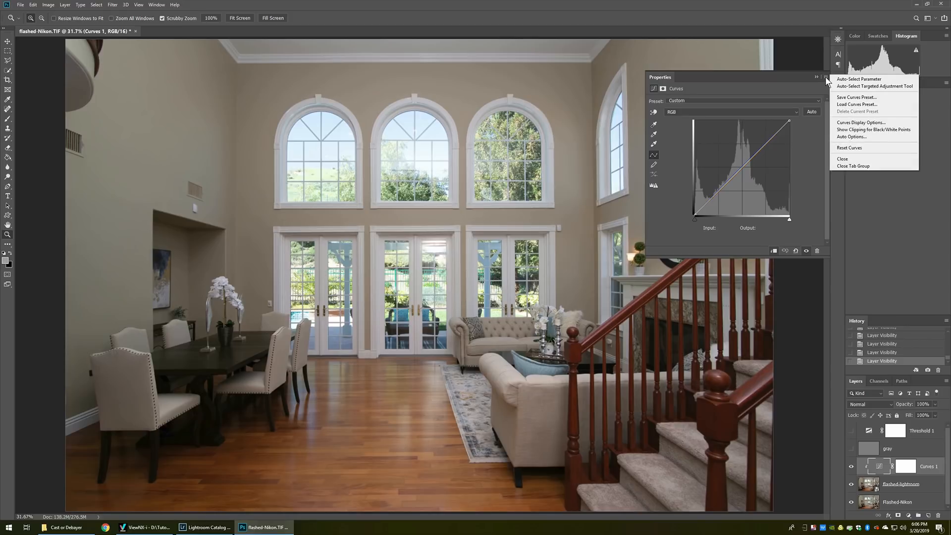
{"action": "mouse_move", "coordinate": [856, 97]}
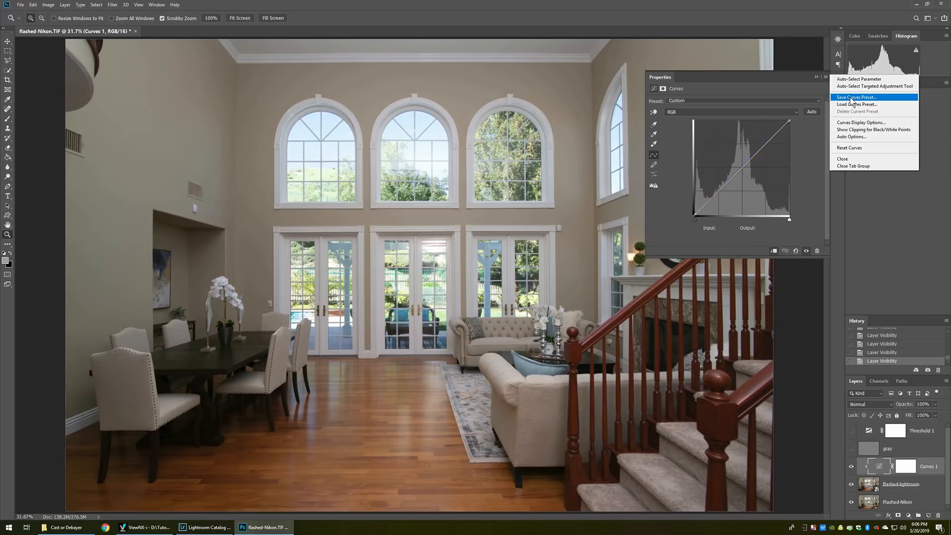
{"action": "mouse_move", "coordinate": [852, 102]}
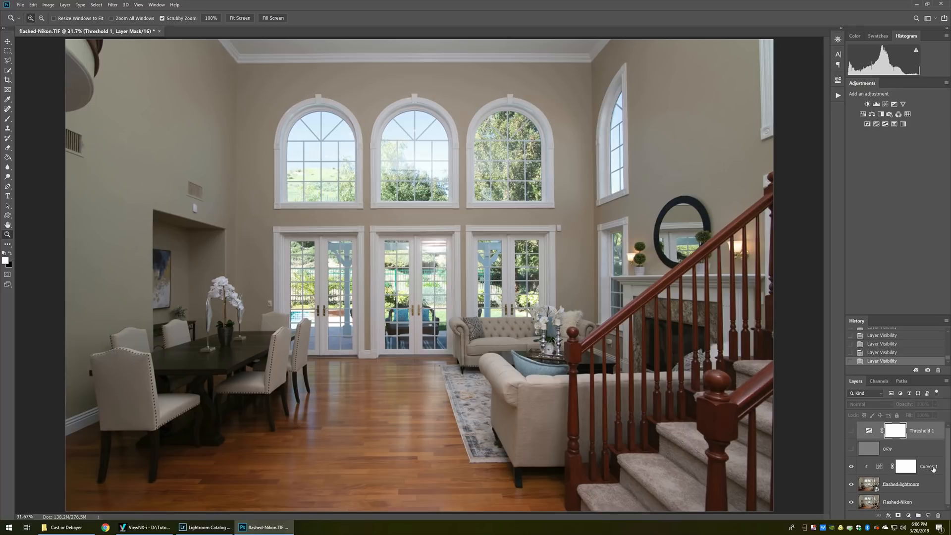
{"action": "left_click", "coordinate": [918, 430]}
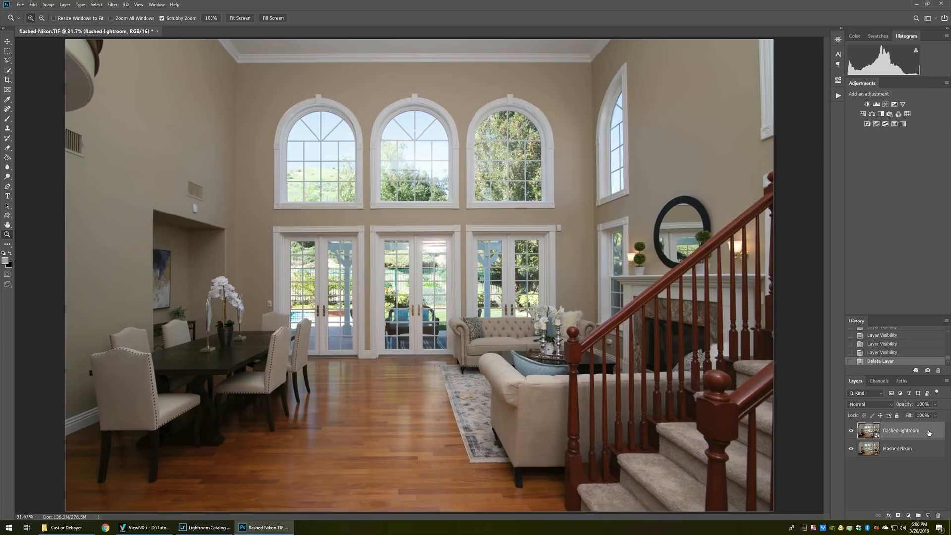
{"action": "left_click", "coordinate": [65, 4]}
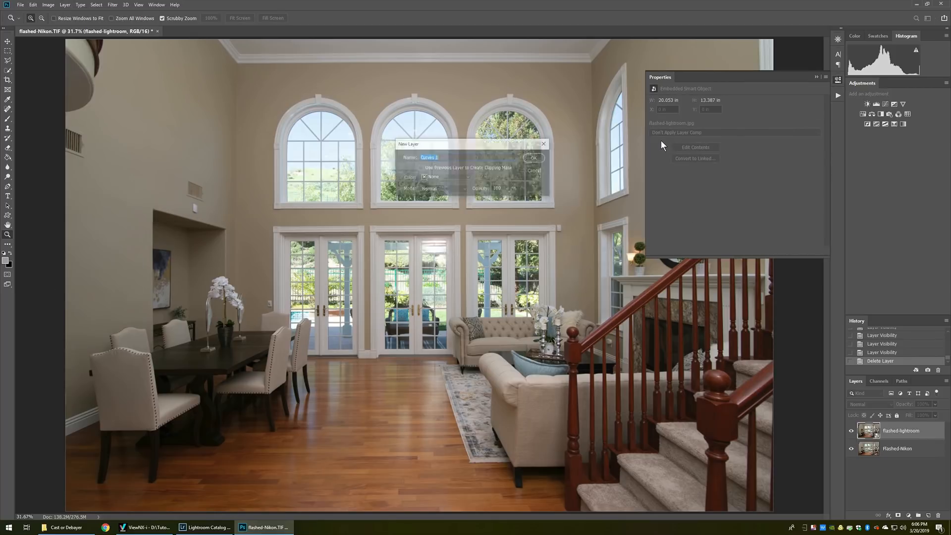
Step: Create the Curves 1 layer with the LR-Debayer-Correct-Interior preset applied
{"action": "left_click", "coordinate": [532, 157]}
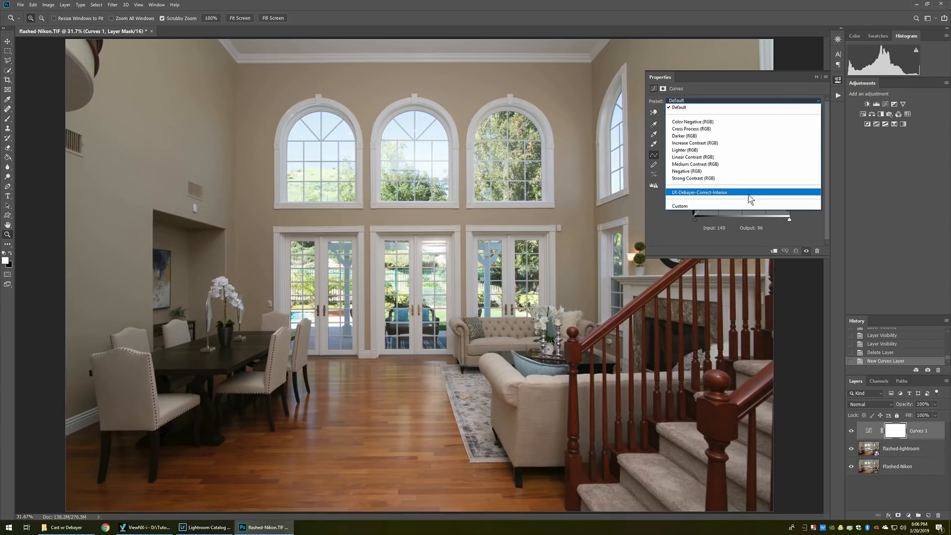
{"action": "left_click", "coordinate": [699, 192]}
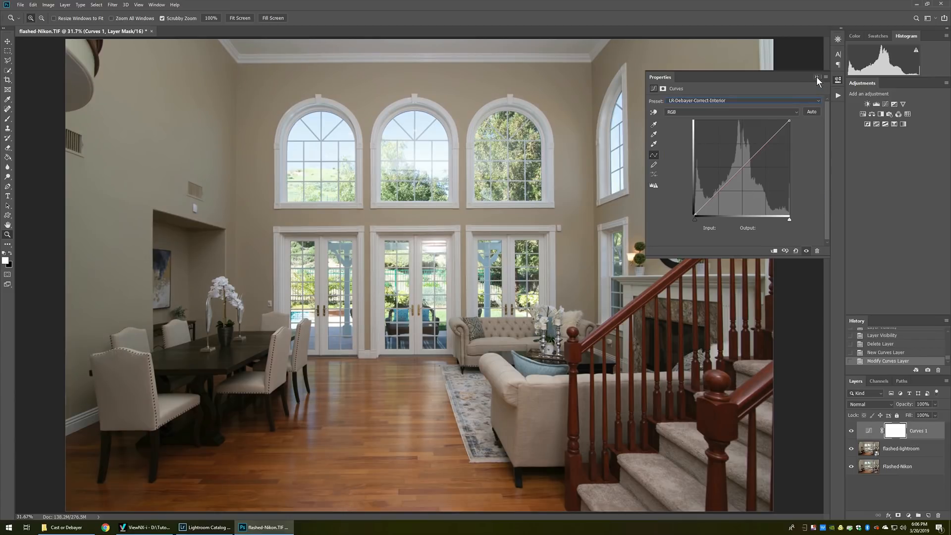
{"action": "left_click", "coordinate": [817, 77]}
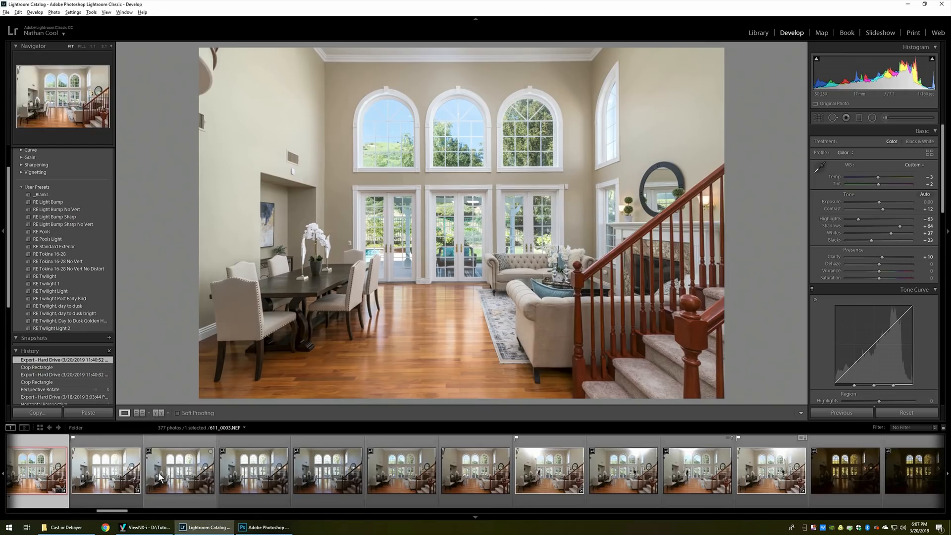
Step: Select the four room bracket exposures, 611_0008 through 611_0019, in the filmstrip
{"action": "left_click", "coordinate": [105, 470]}
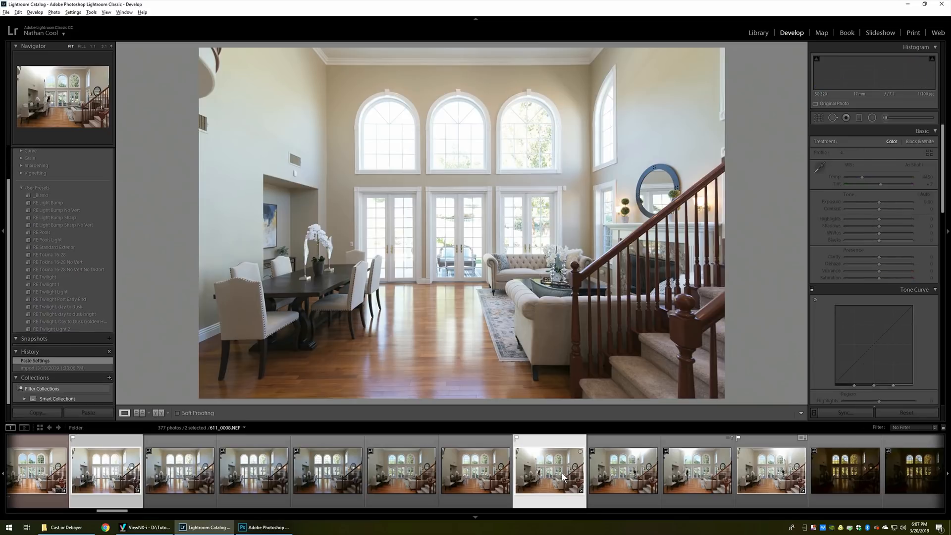
{"action": "left_click", "coordinate": [89, 412]}
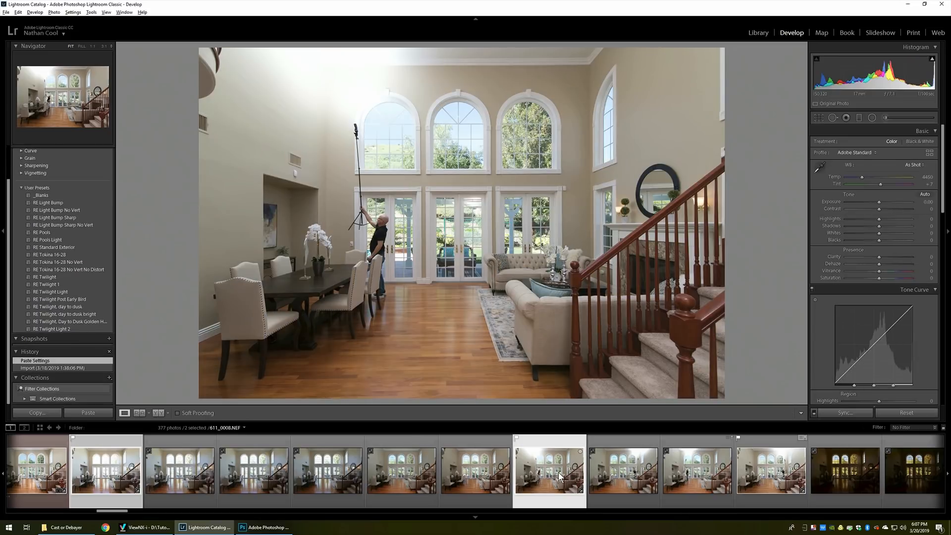
{"action": "mouse_move", "coordinate": [709, 100]}
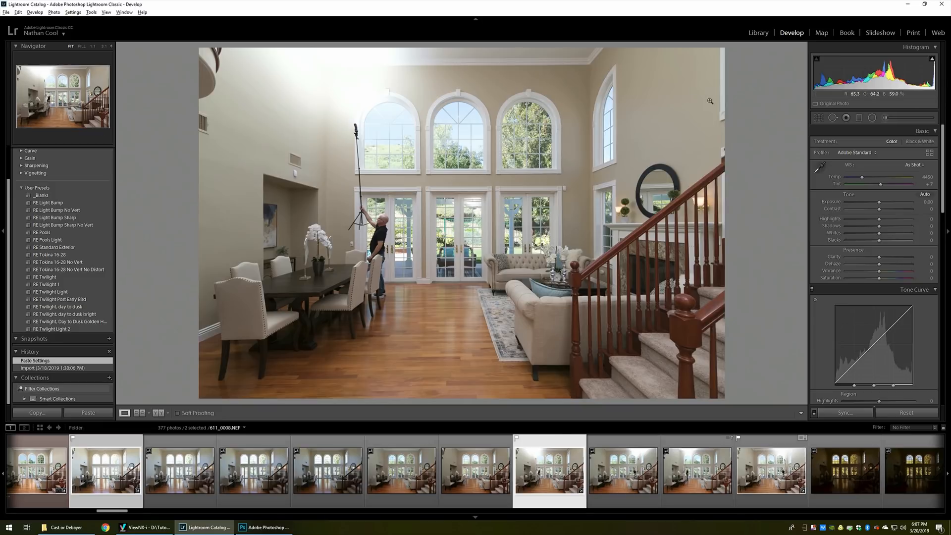
{"action": "left_click", "coordinate": [770, 472]}
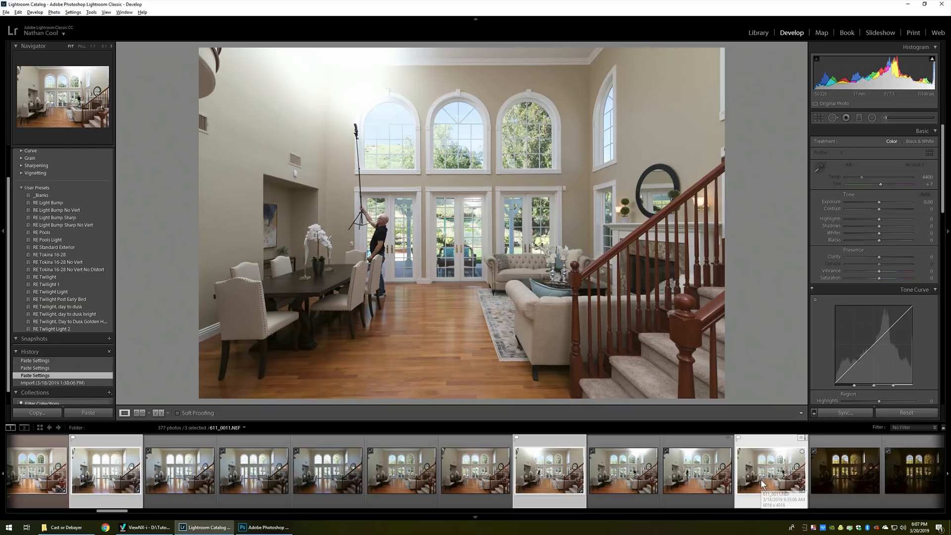
{"action": "left_click", "coordinate": [246, 470]}
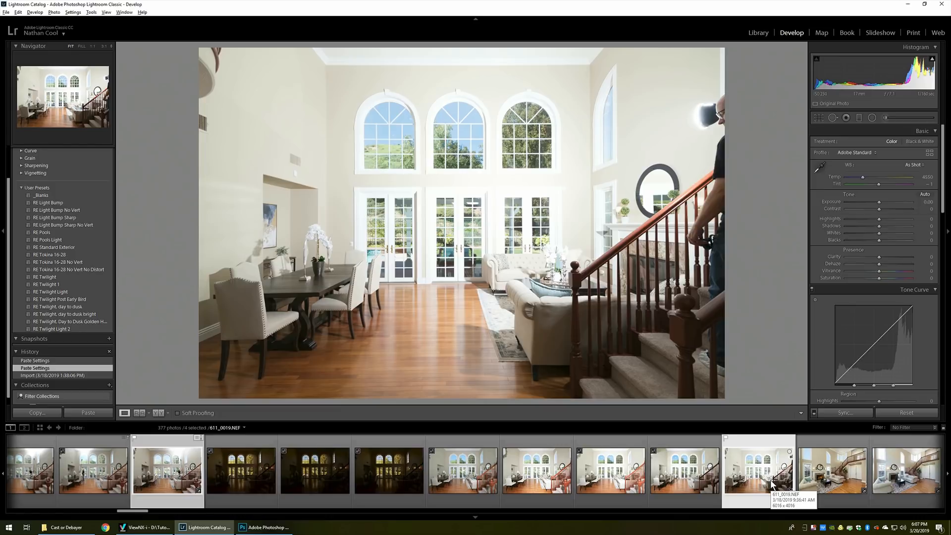
{"action": "right_click", "coordinate": [759, 473]}
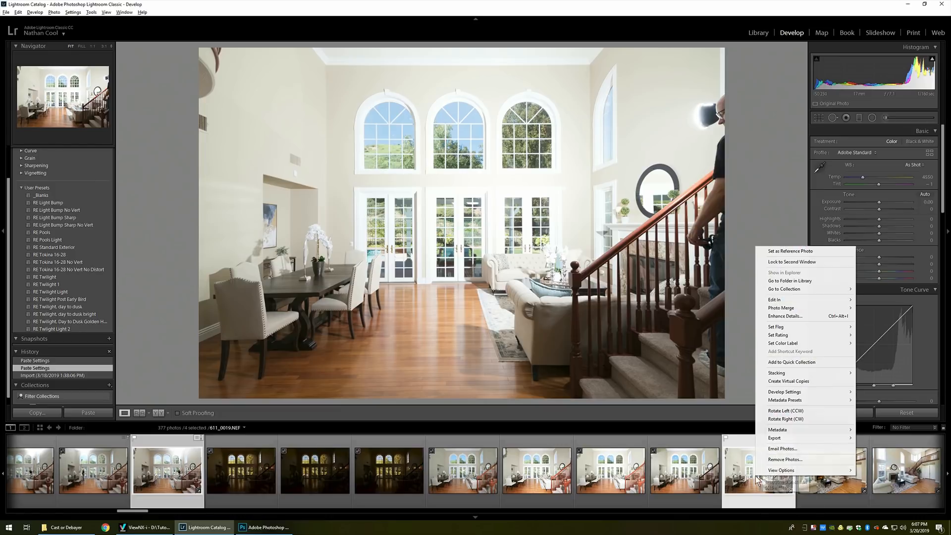
{"action": "mouse_move", "coordinate": [784, 391]}
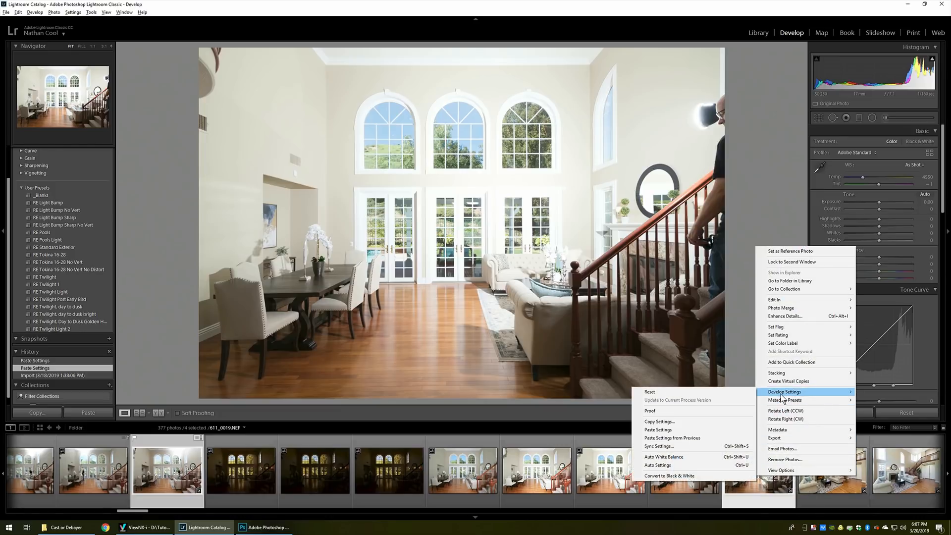
{"action": "mouse_move", "coordinate": [775, 299]}
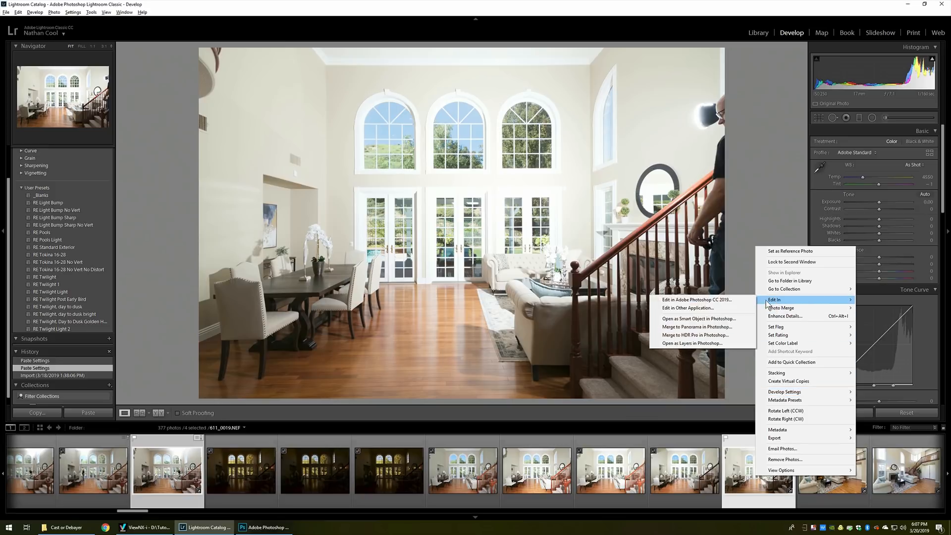
Step: Open the four selected exposures as layers in one Photoshop document
{"action": "left_click", "coordinate": [695, 299]}
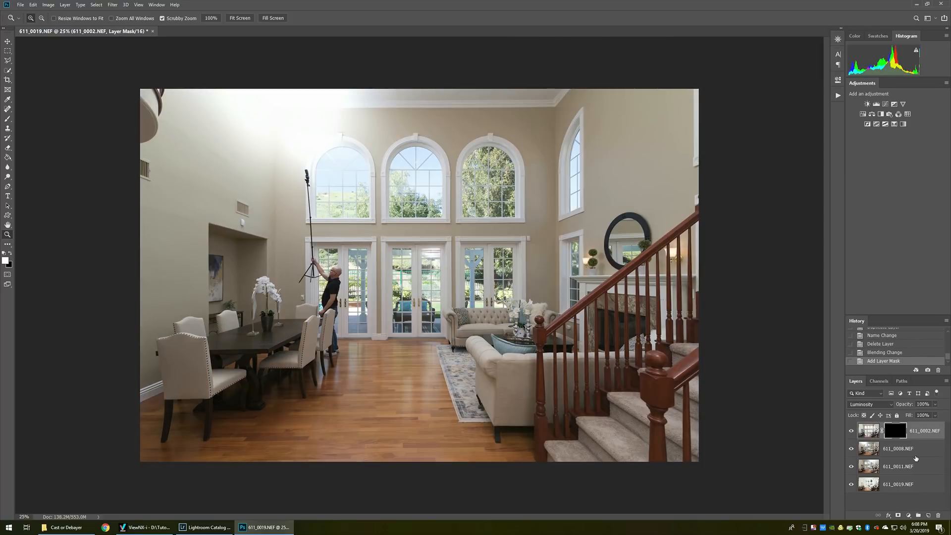
Step: Select the 611_0008 exposure layer to paint its mask
{"action": "left_click", "coordinate": [897, 449]}
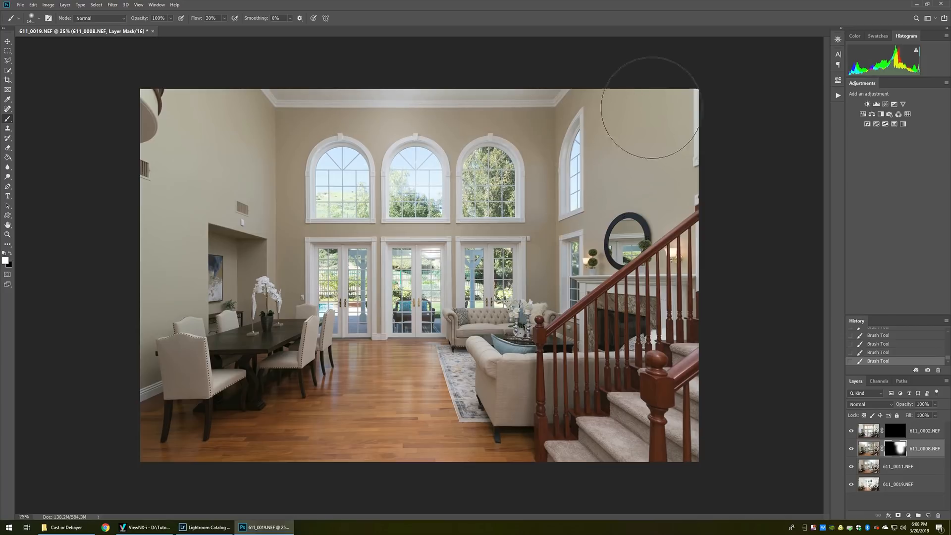
{"action": "mouse_move", "coordinate": [431, 103]}
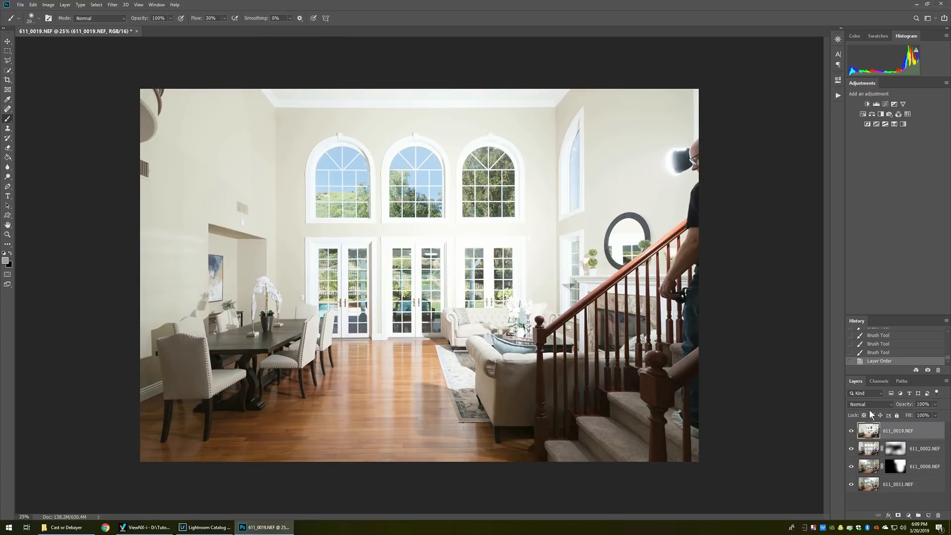
Step: Set 611_0019 to Darken and lasso the wall around the arched windows
{"action": "left_click", "coordinate": [869, 404]}
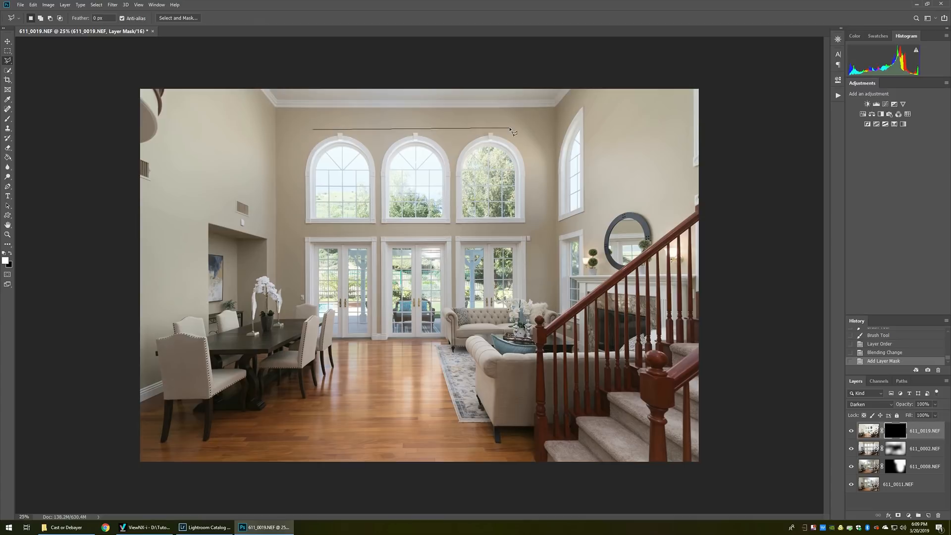
{"action": "left_click_drag", "start_coordinate": [513, 130], "coordinate": [470, 334]}
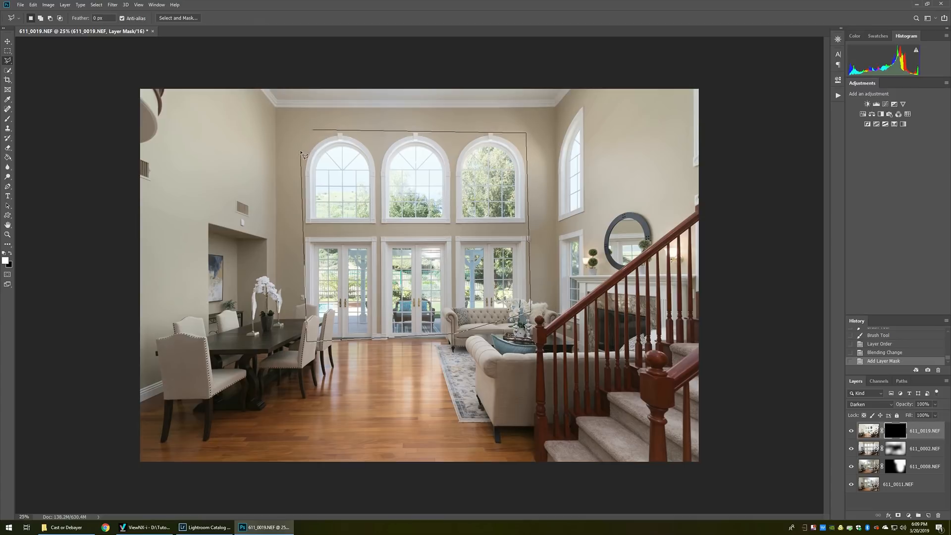
{"action": "left_click", "coordinate": [302, 139]}
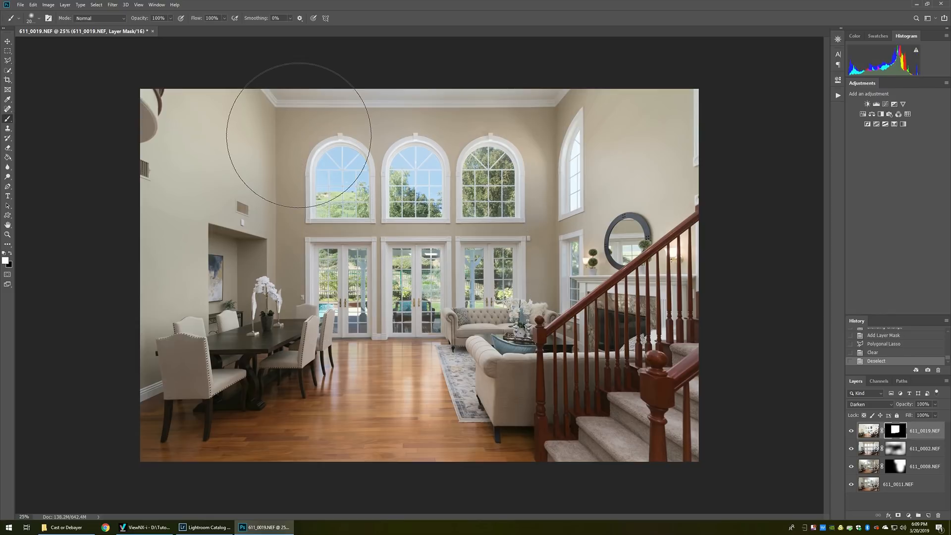
{"action": "mouse_move", "coordinate": [577, 148]}
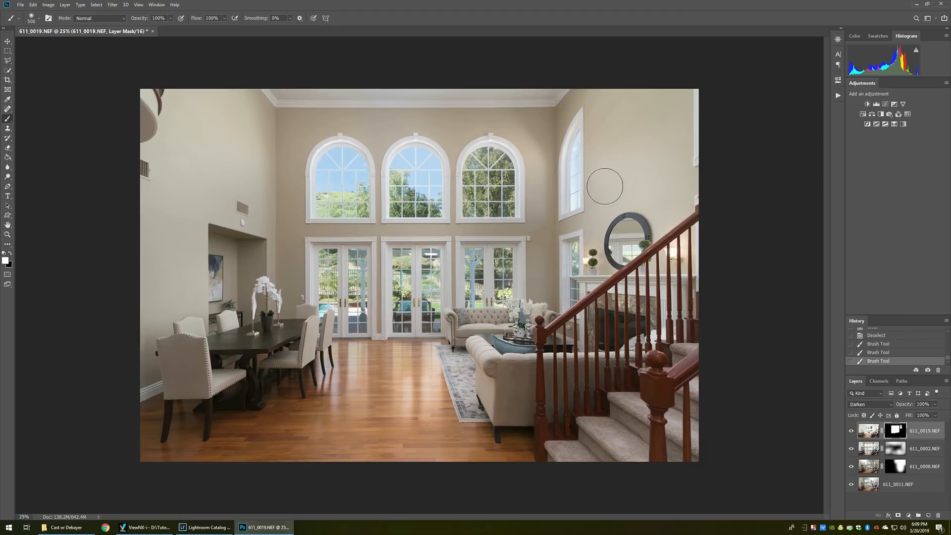
{"action": "mouse_move", "coordinate": [797, 297]}
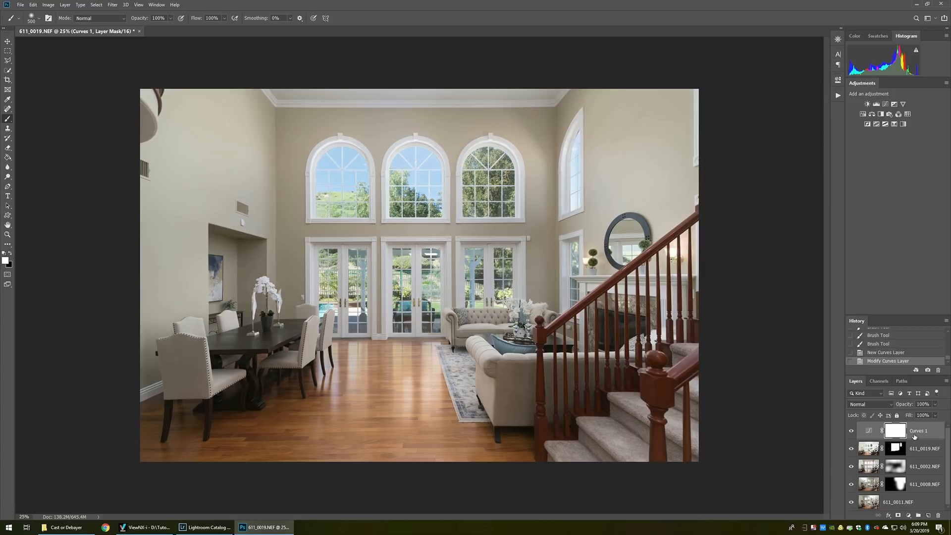
Step: Compare the Curves layer on and off, flatten the image, and return to Lightroom
{"action": "left_click", "coordinate": [850, 433]}
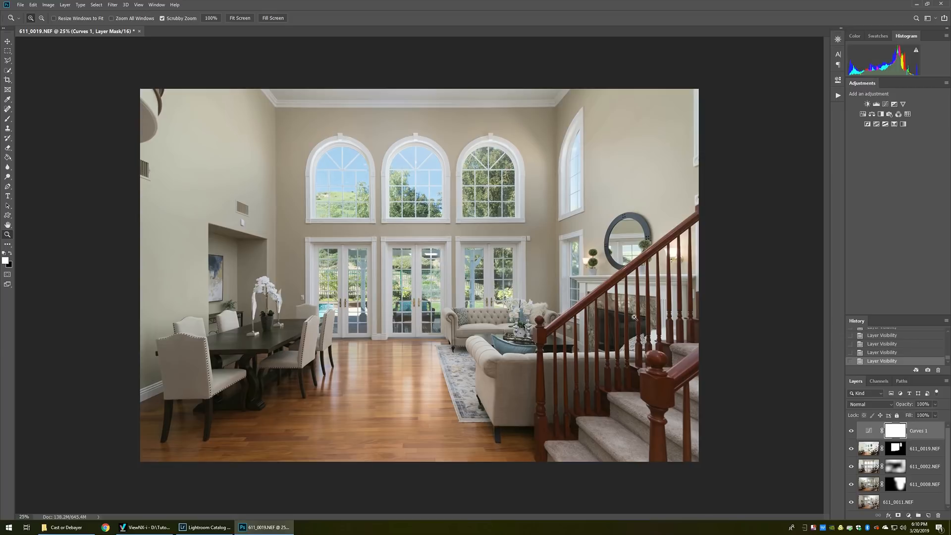
{"action": "left_click", "coordinate": [64, 5]}
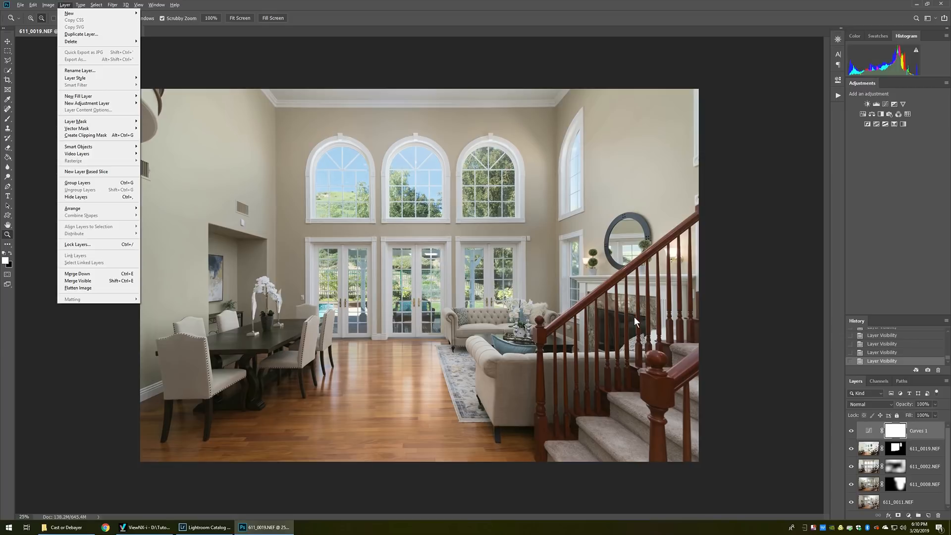
{"action": "left_click", "coordinate": [78, 287]}
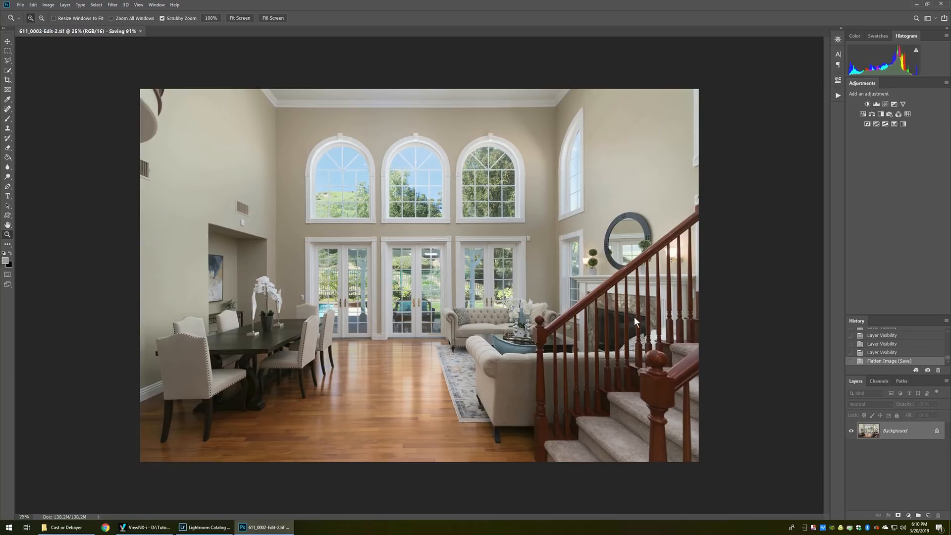
{"action": "left_click", "coordinate": [206, 527]}
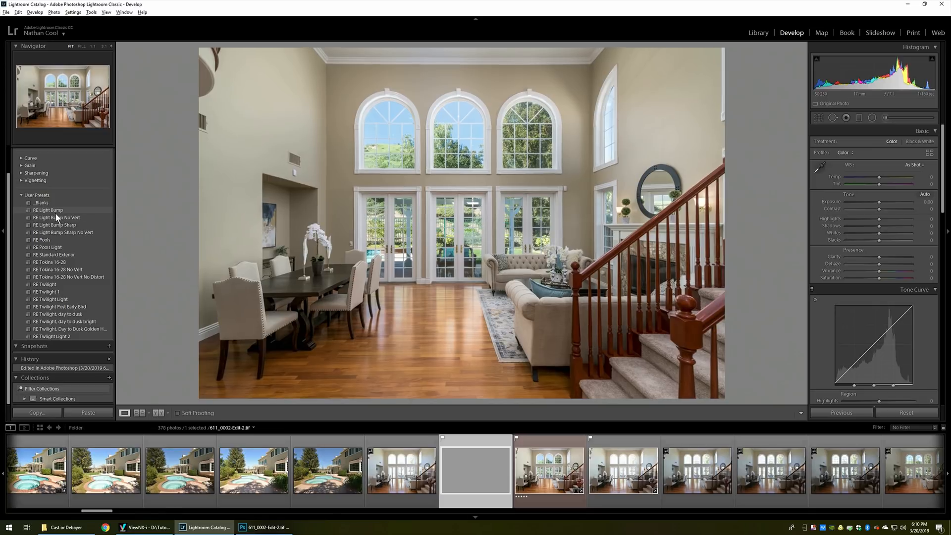
Step: Apply RE Light Bump No Vert, then set Highlights to -59 and Whites to +32
{"action": "left_click", "coordinate": [61, 217]}
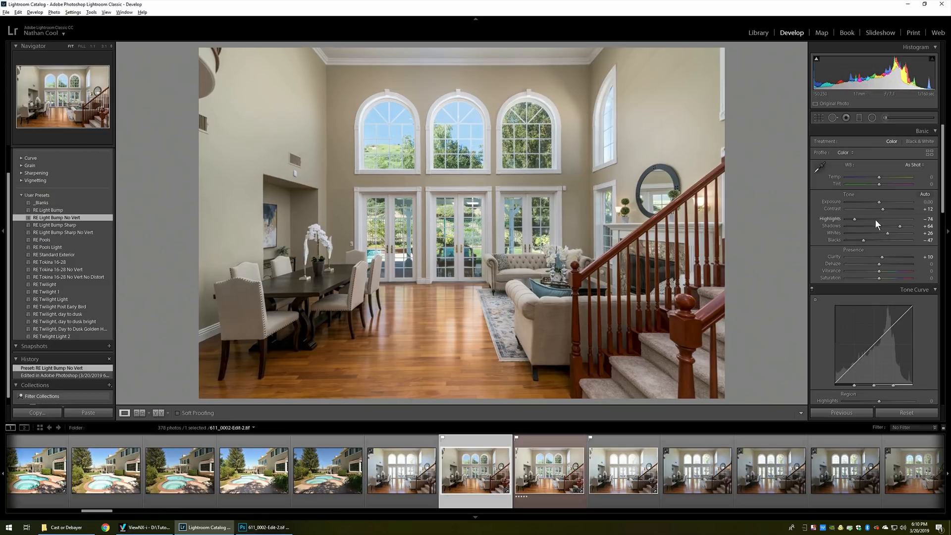
{"action": "left_click_drag", "start_coordinate": [856, 218], "coordinate": [866, 218]}
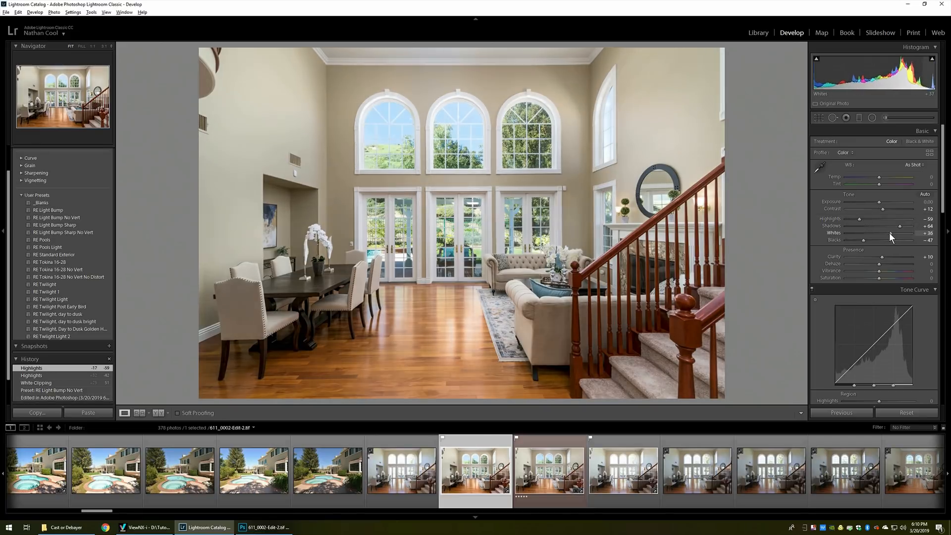
{"action": "left_click_drag", "start_coordinate": [893, 232], "coordinate": [887, 233]}
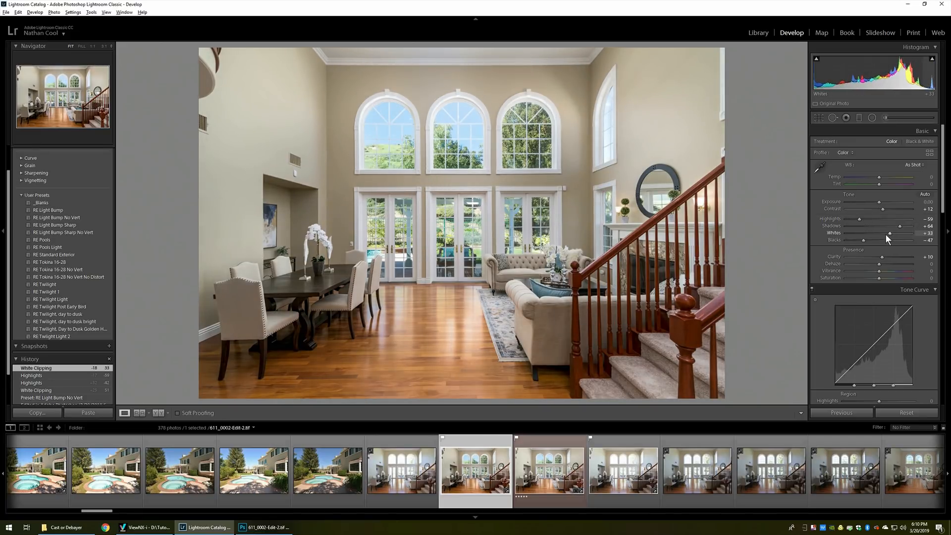